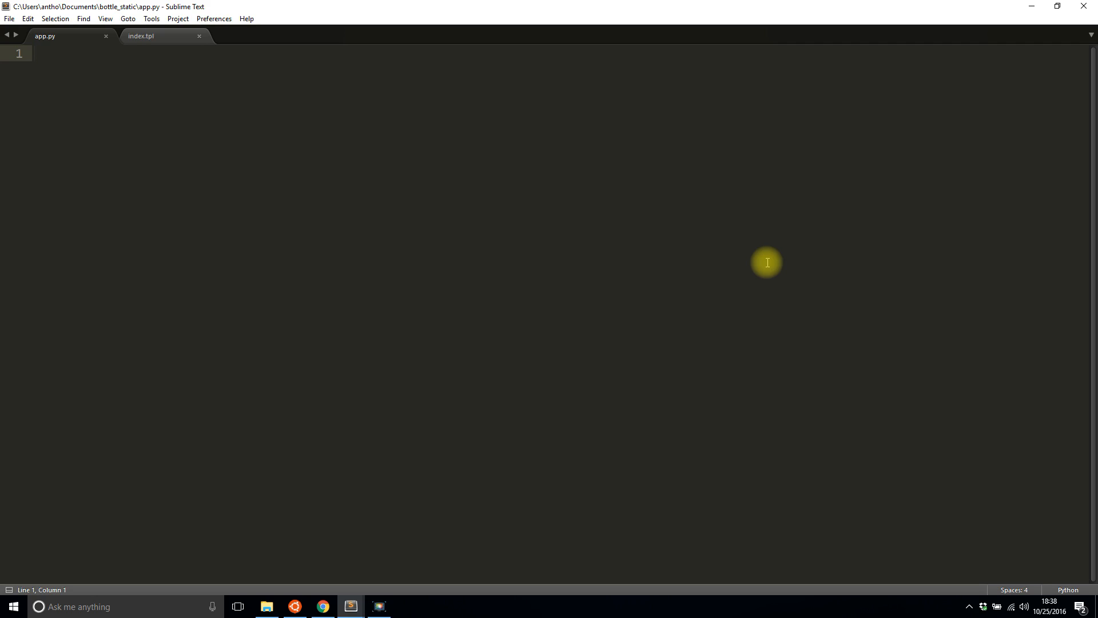
- Import run, route, template and static_file from bottle at the top of app.py
text(from bottle)
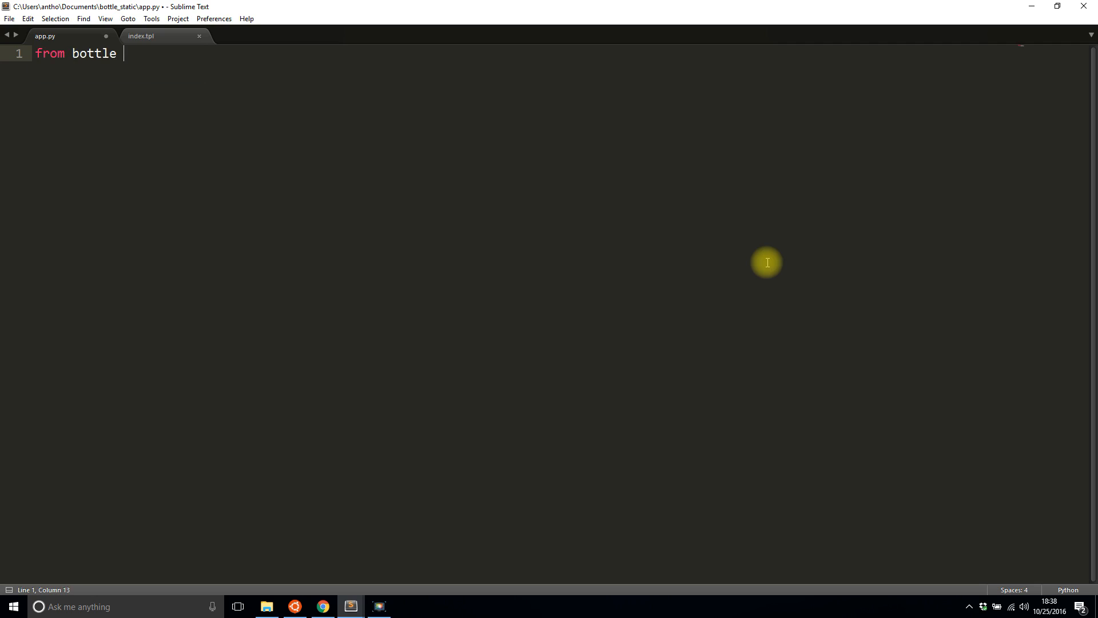
text(import)
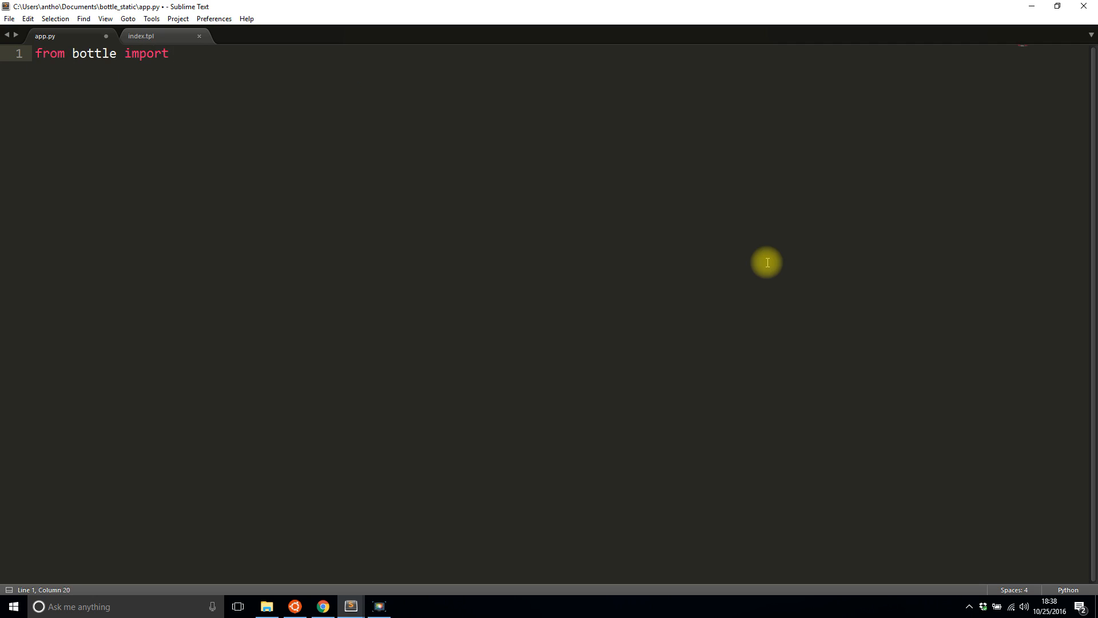
text(run, route,)
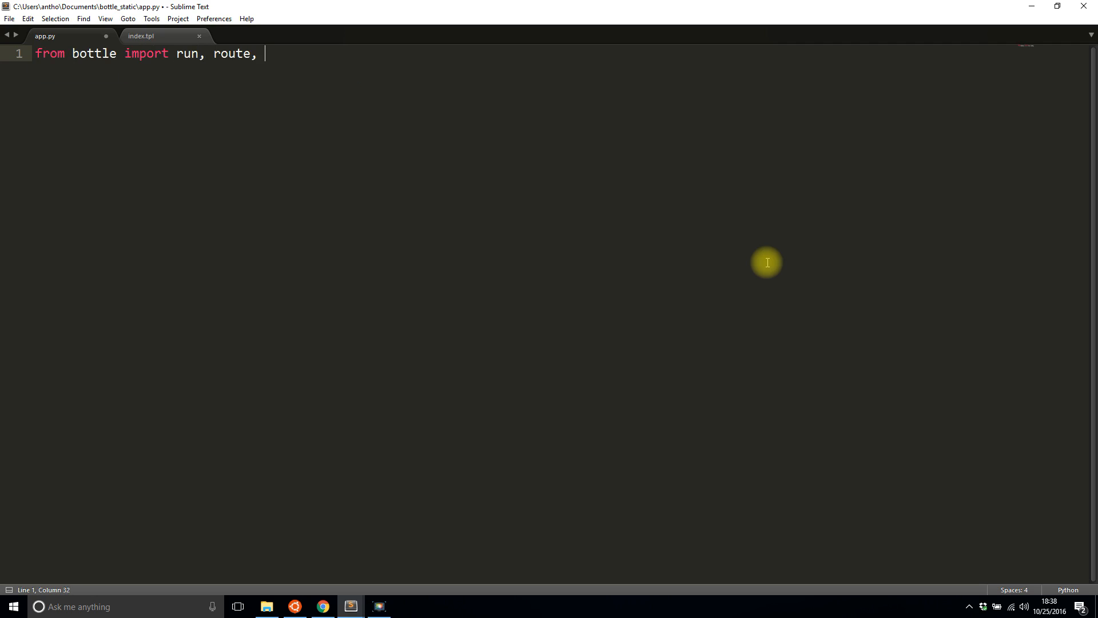
text(template, sta)
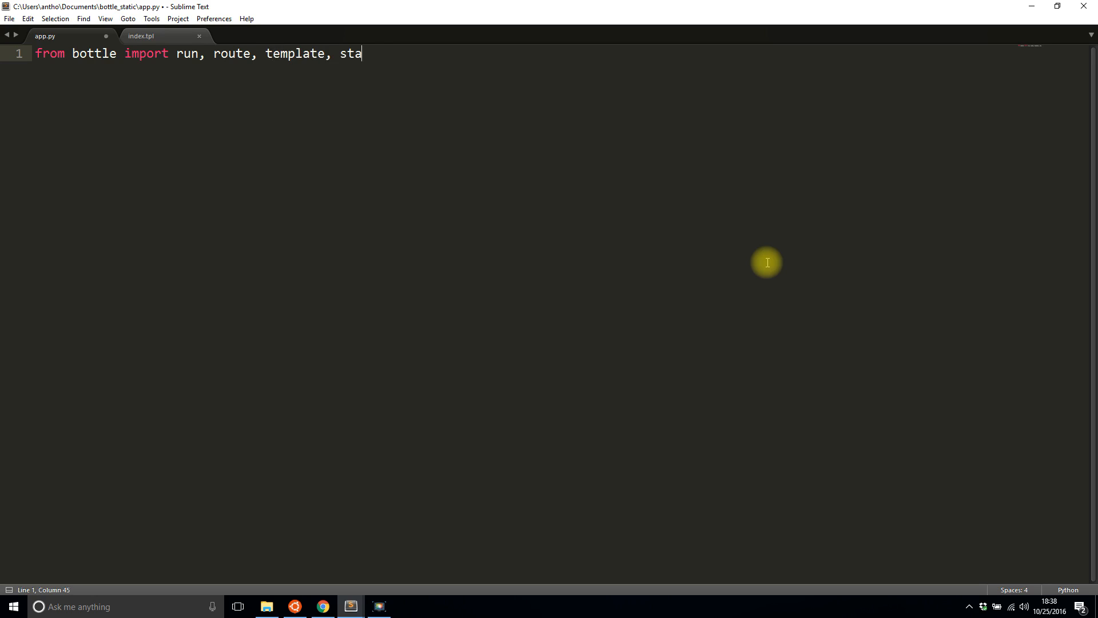
text(tic_file)
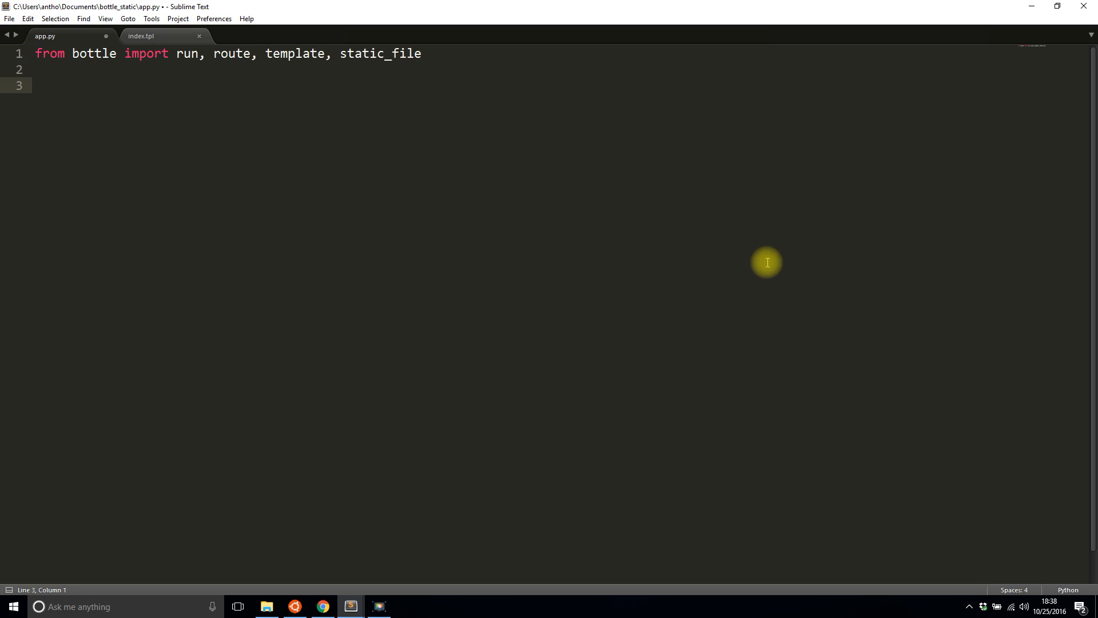
- Add a root route whose index() function returns template('') with no name yet
text(@route('/)
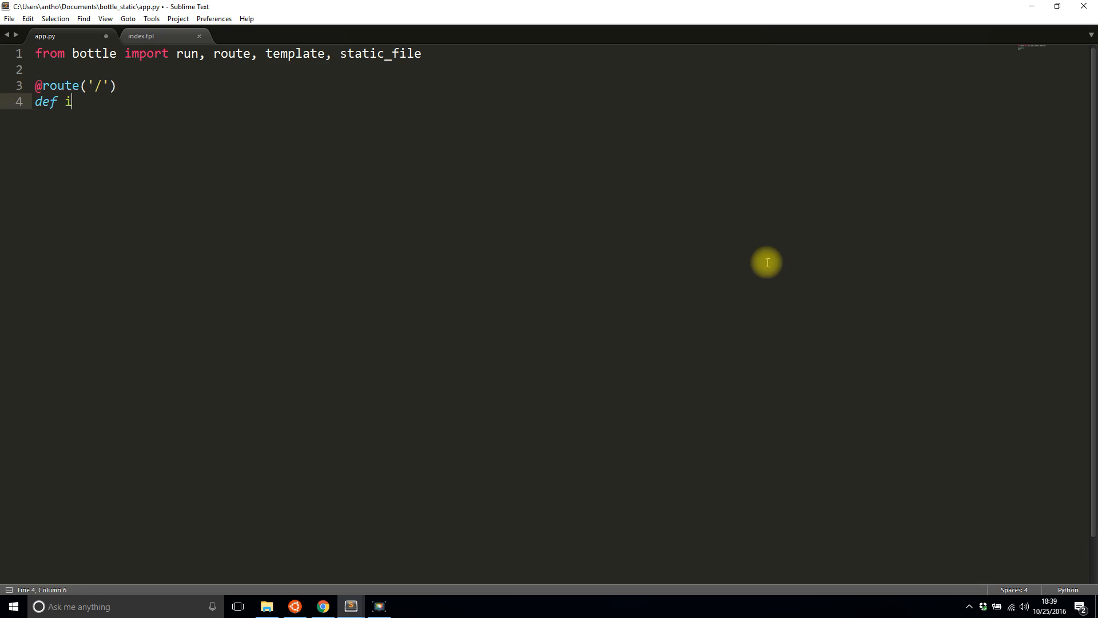
text(ndex():)
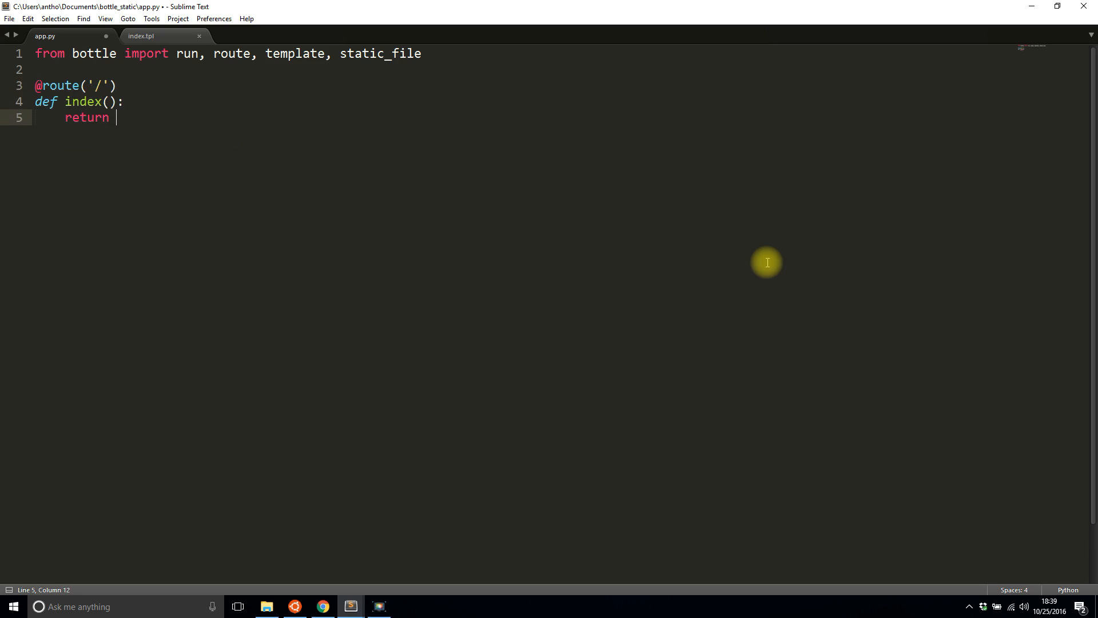
text(template)
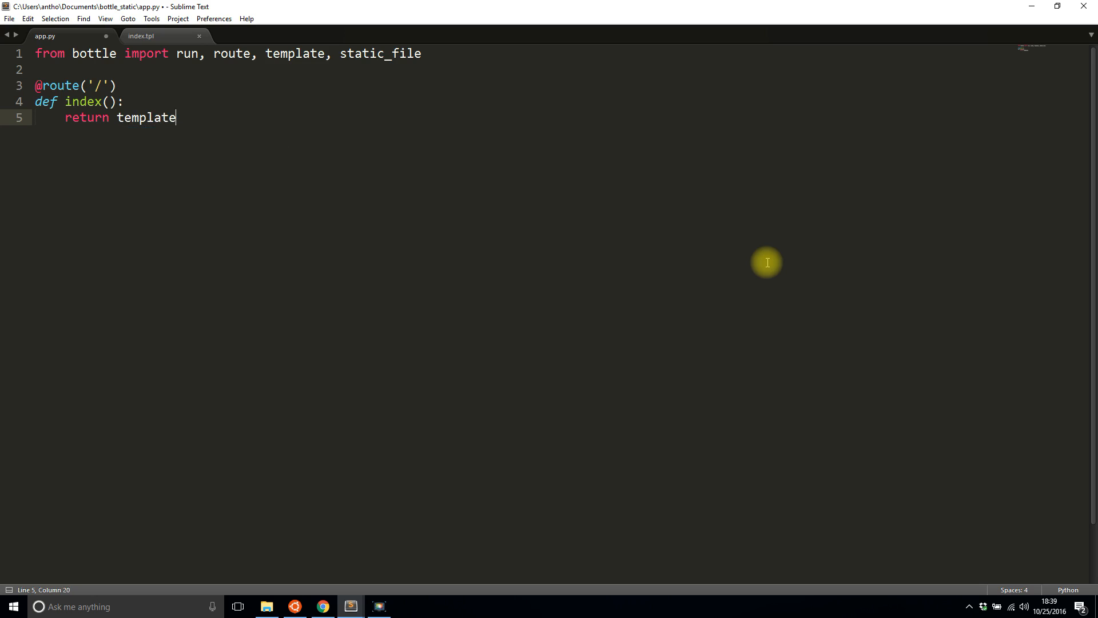
text((''))
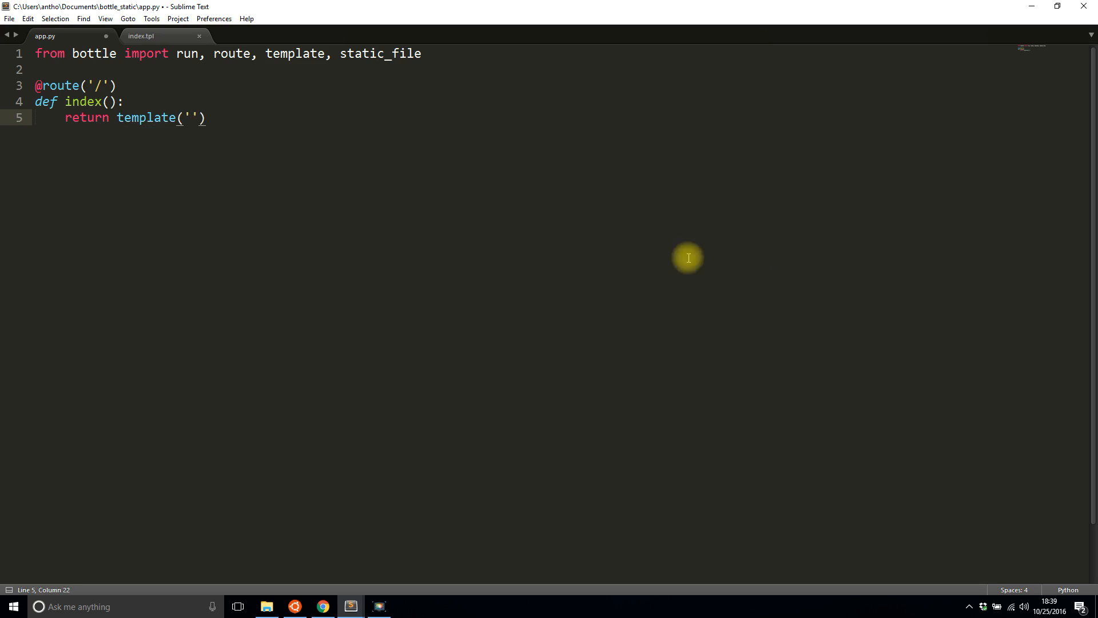
- Check the empty index.tpl file, then make index() render the 'index' template
click(141, 36)
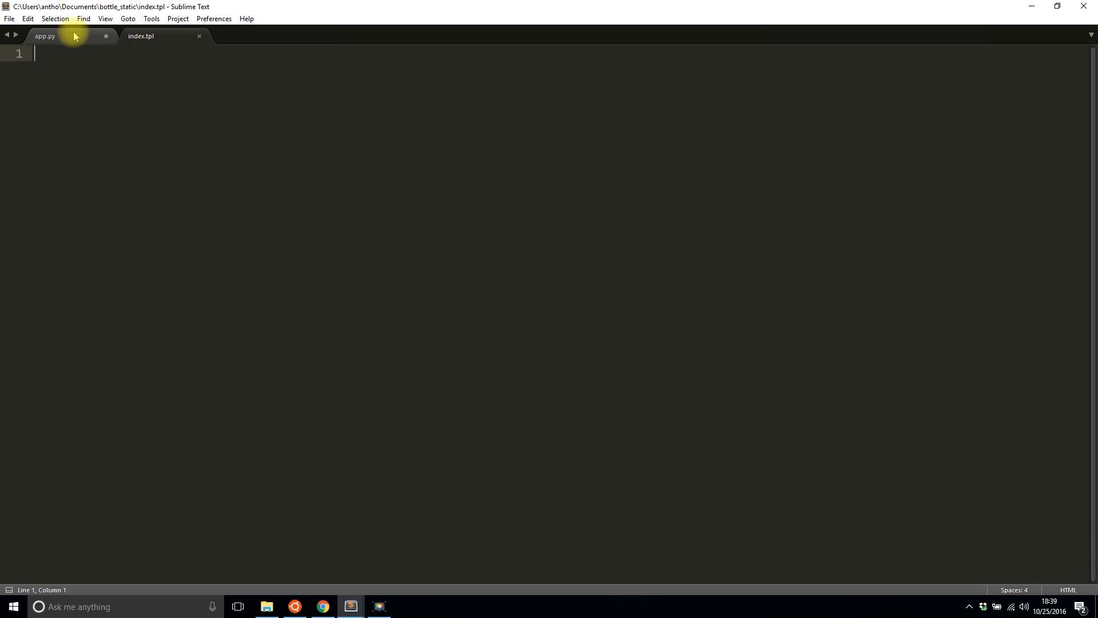
click(44, 35)
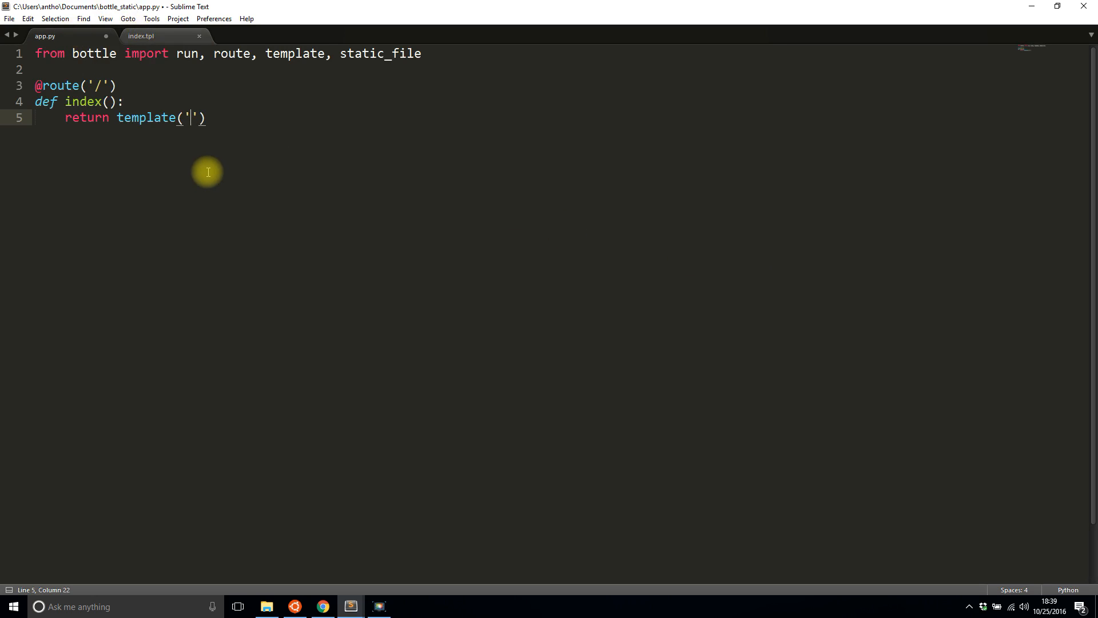
text(index)
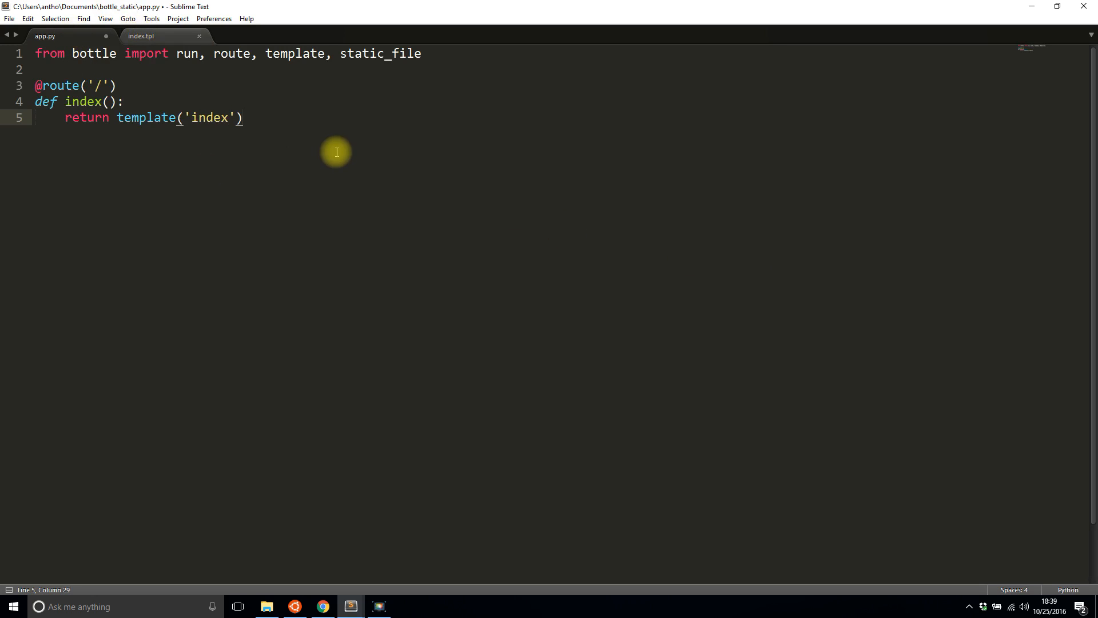
- Add a __main__ guard that calls run(reloader=True, debug=True)
text(if __na)
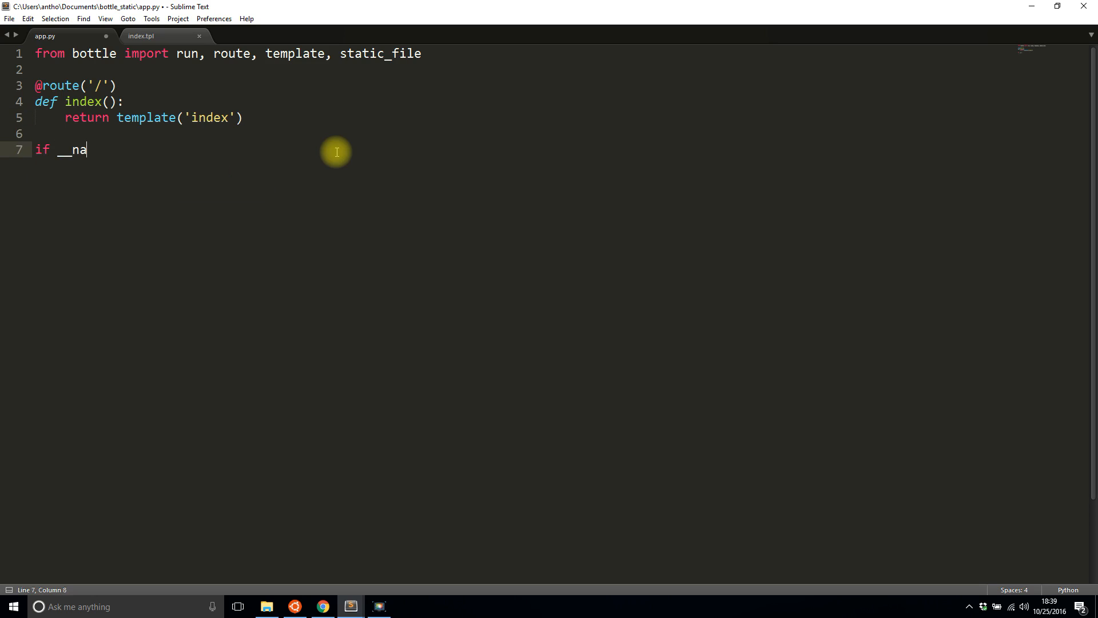
text(me__ == ')
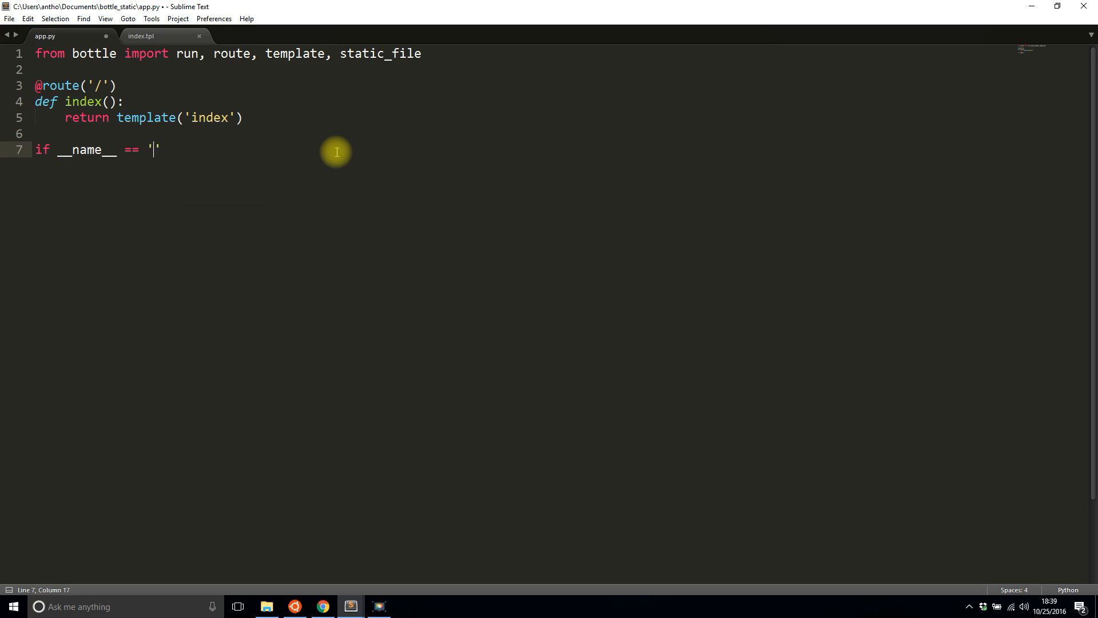
text(__main__)
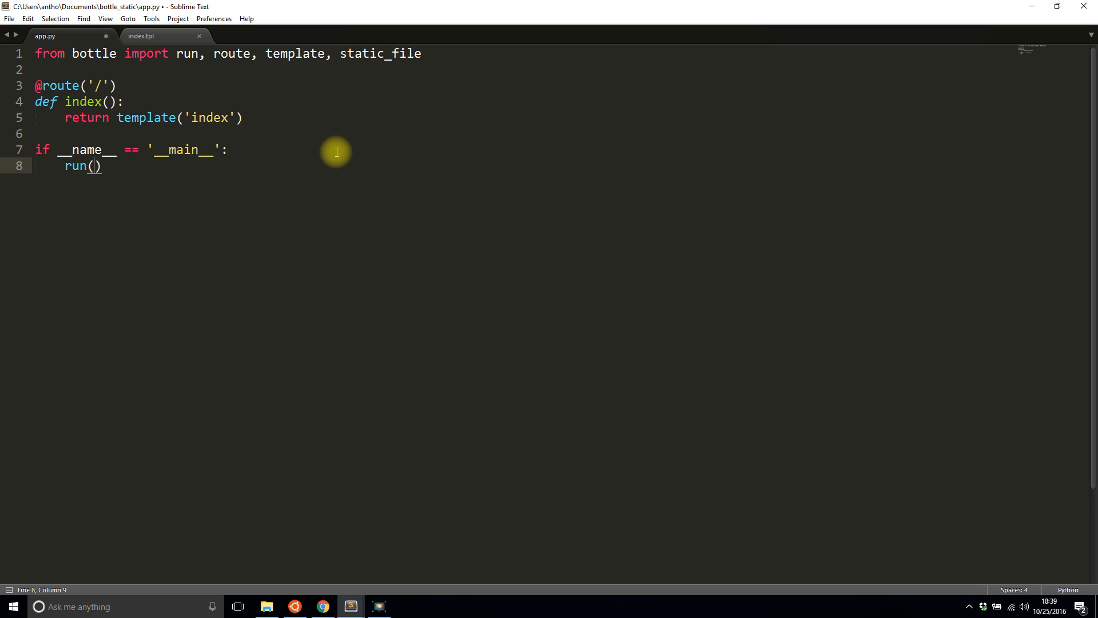
text(reloader=T)
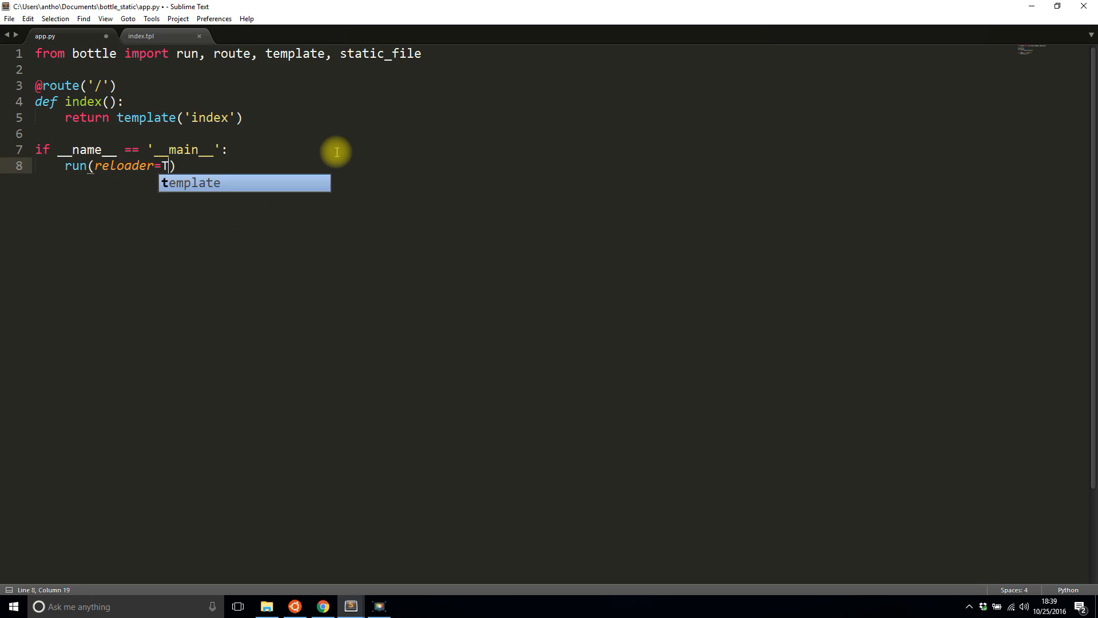
text(rue, d)
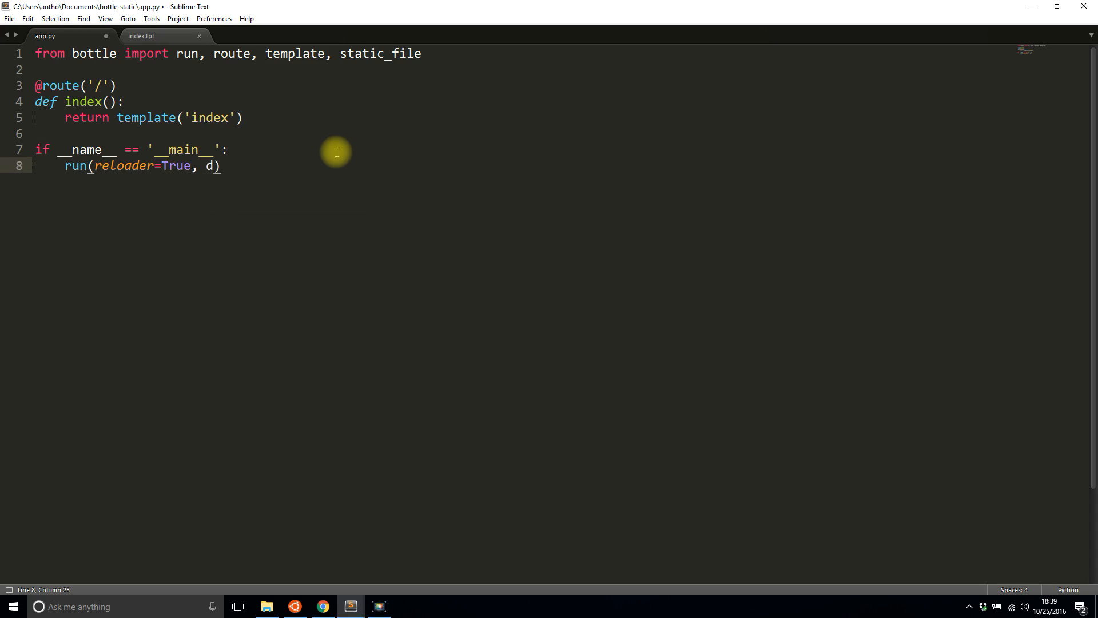
text(ebug=True)
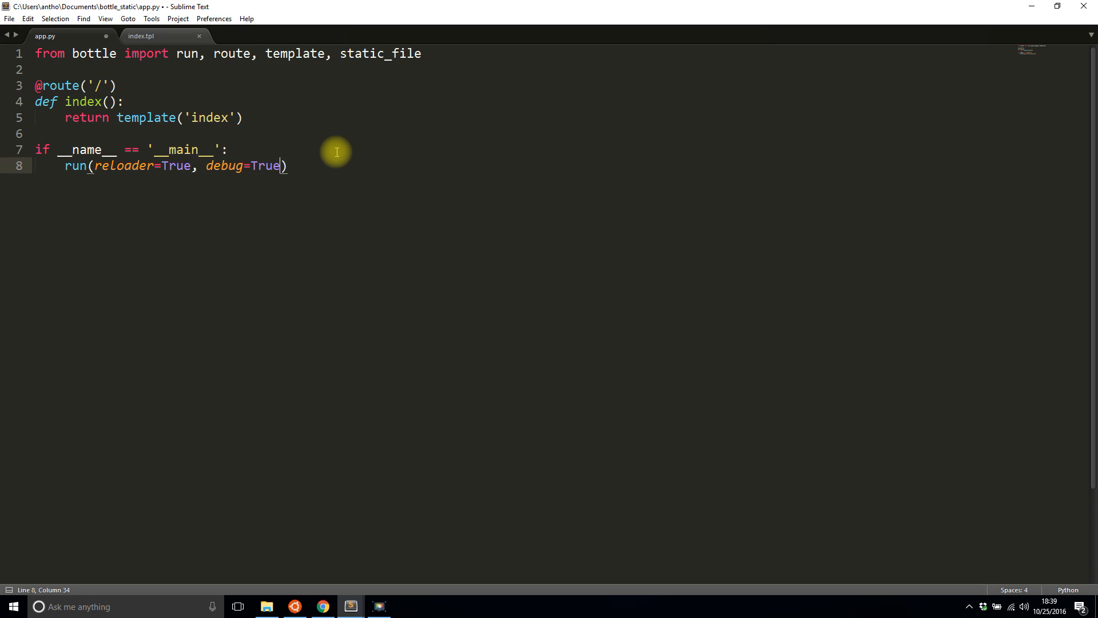
mouse_move(367, 187)
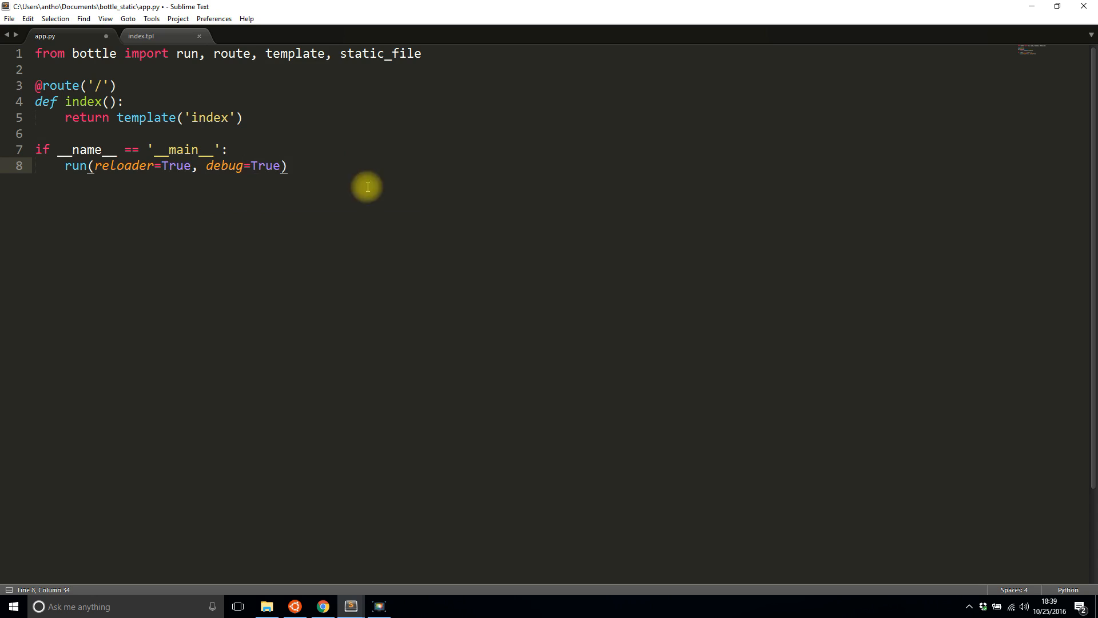
click(141, 35)
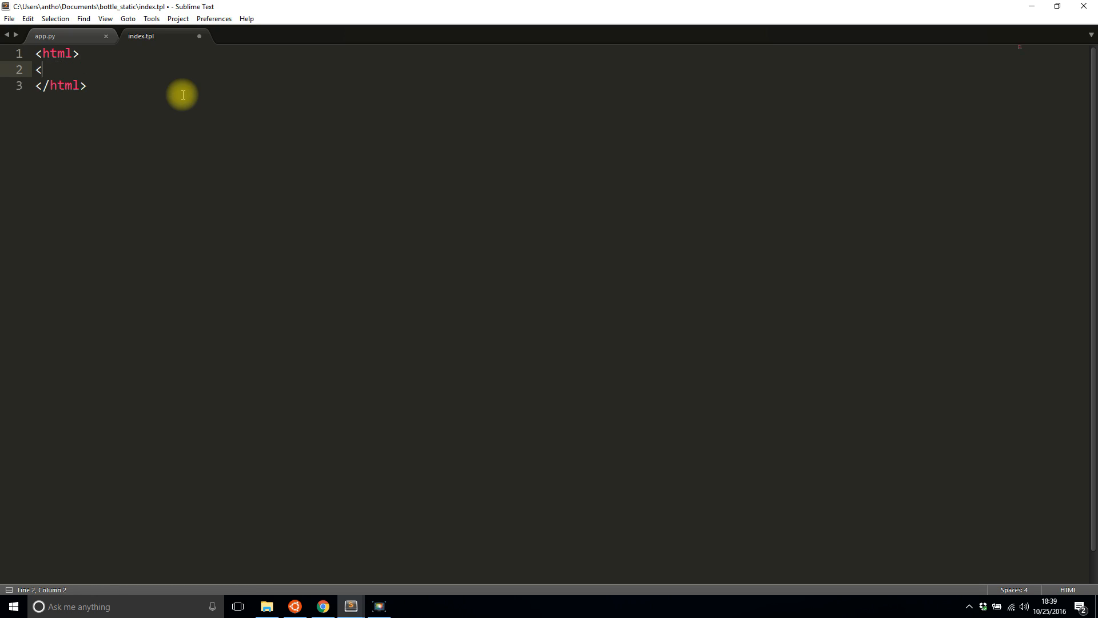
- Write index.tpl with a head titled 'Static Files' and a body paragraph 'Static file example'
text(hje)
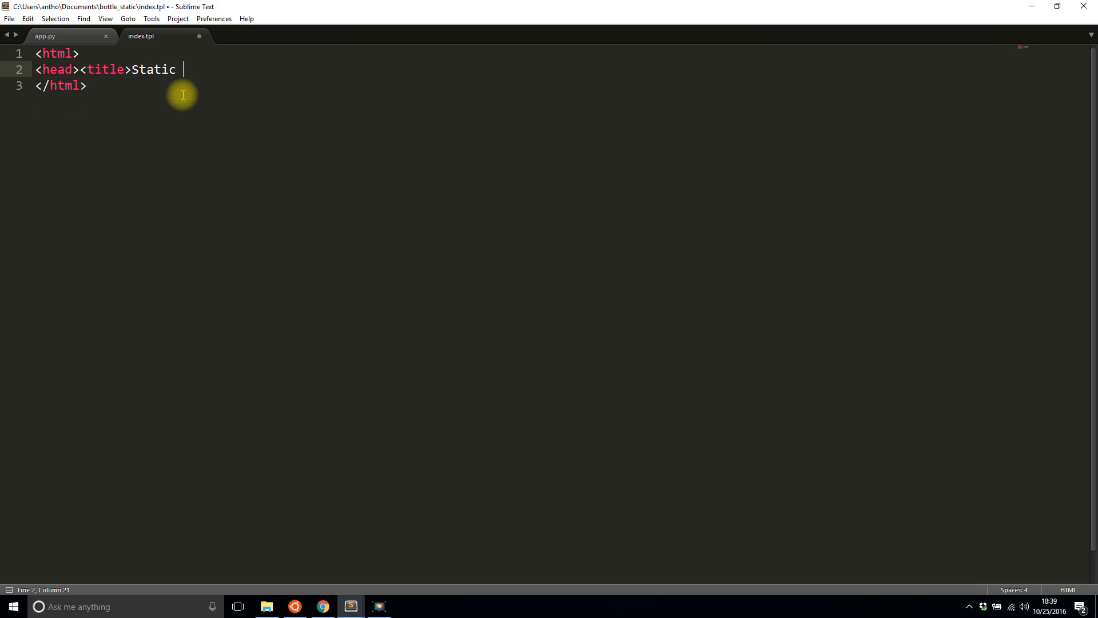
text(Files</title>)
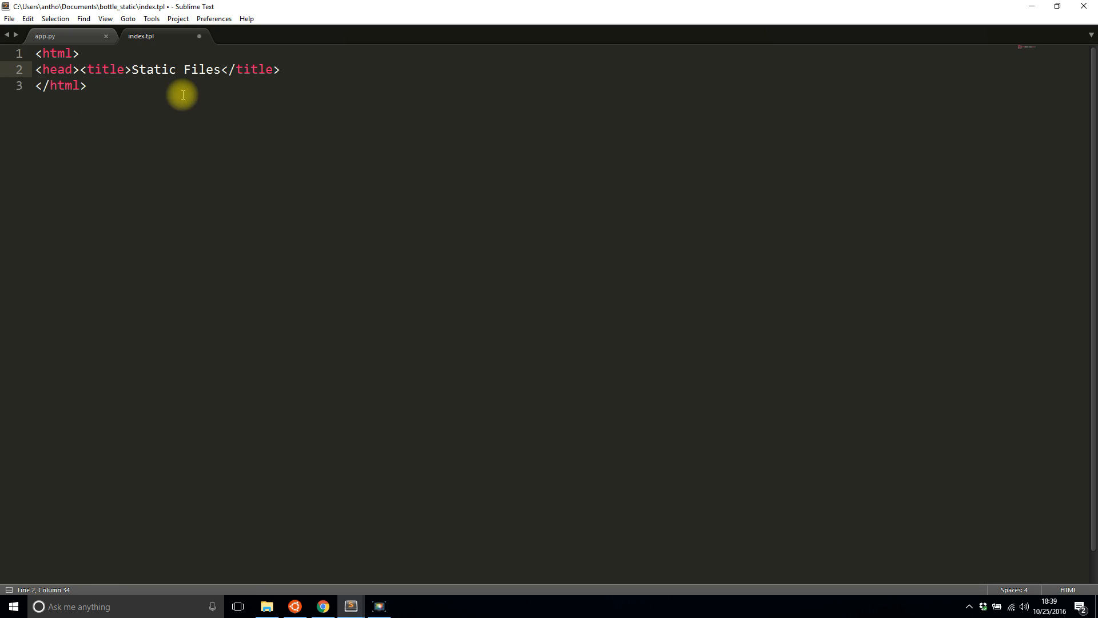
text(</head>)
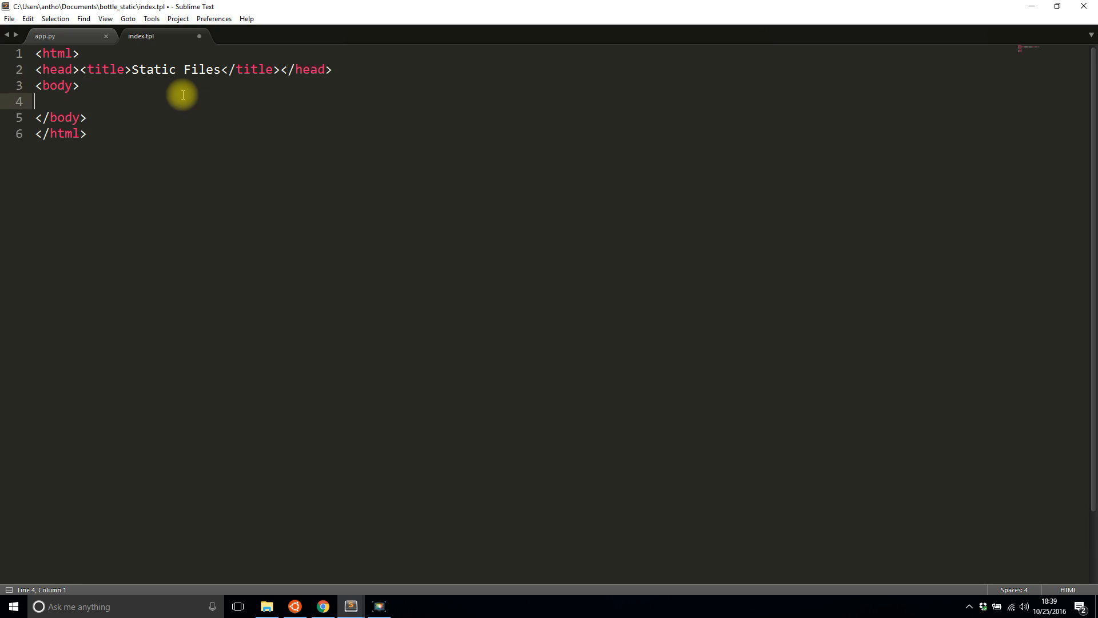
text(<p>S)
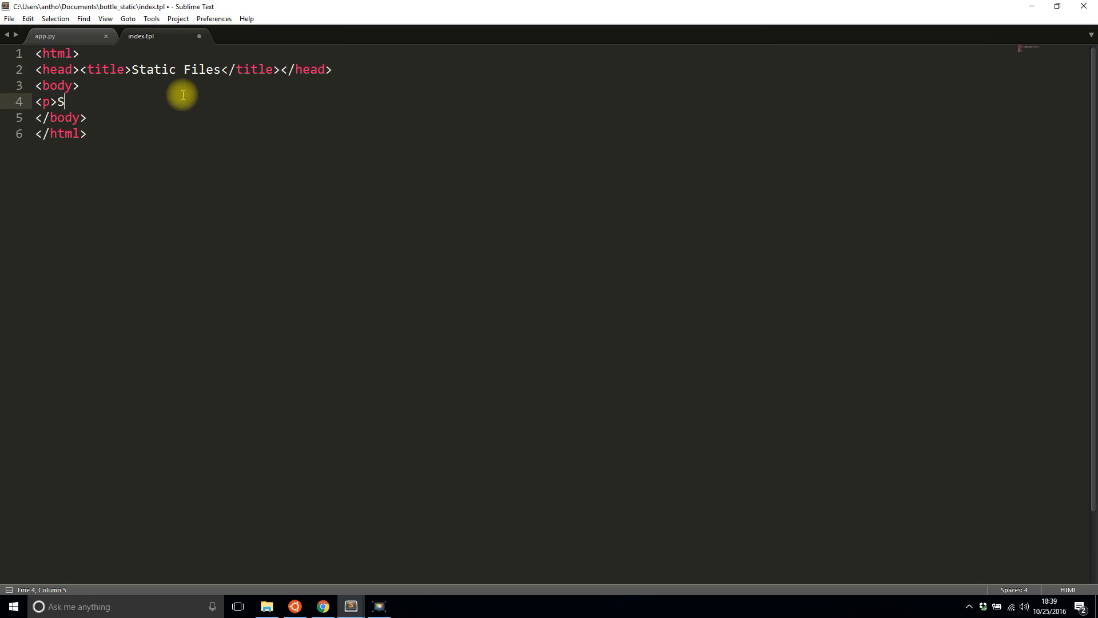
text(tatic file ex)
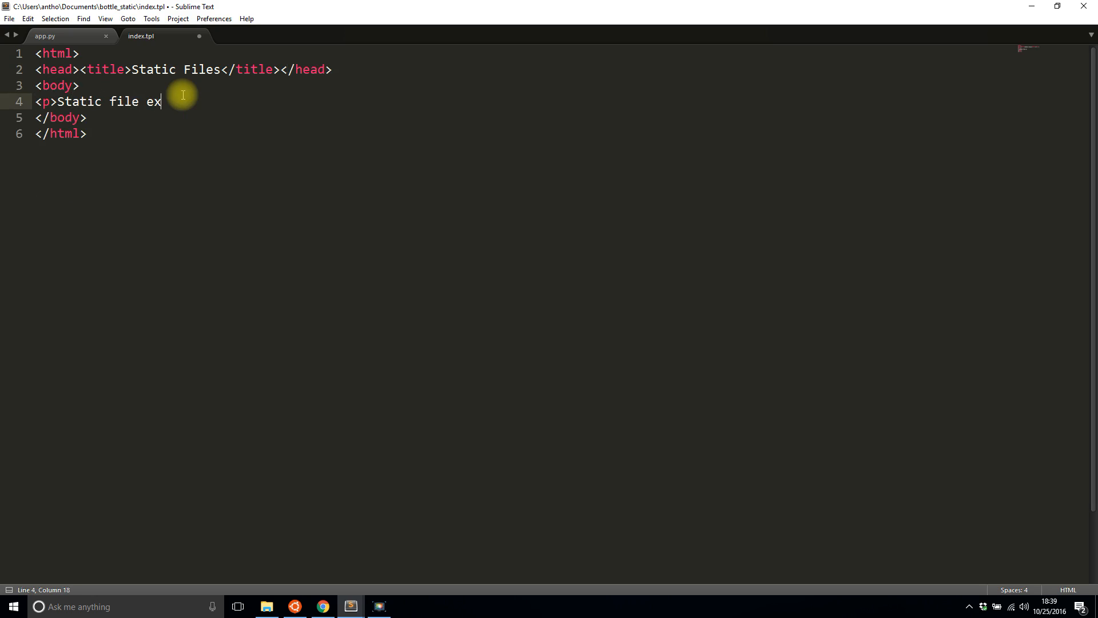
text(ample</p>)
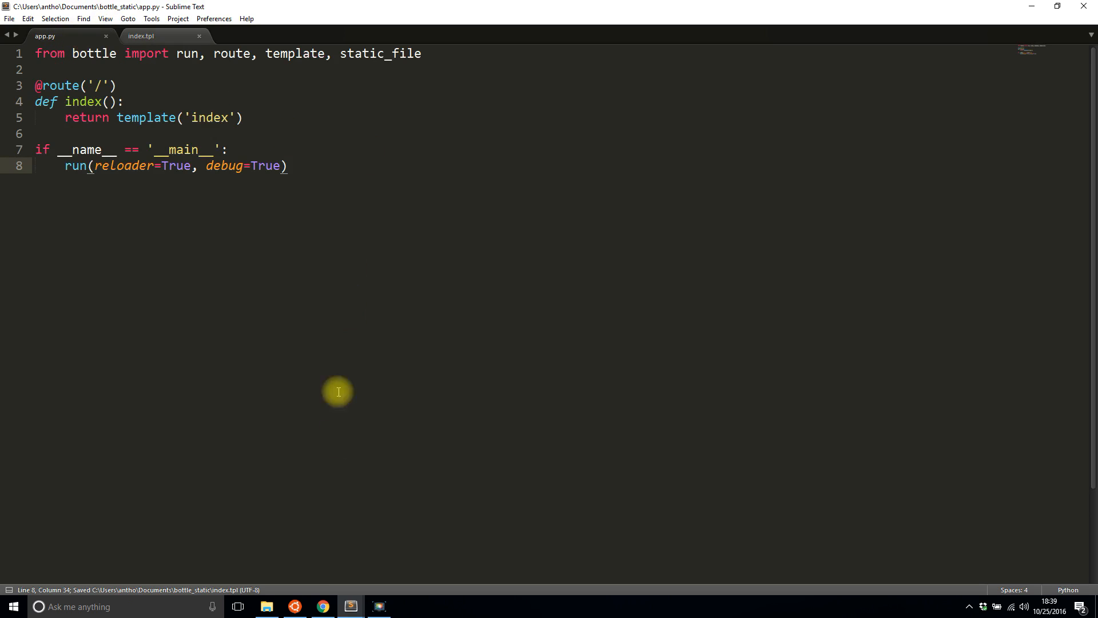
- View the 127.0.0.1:8080 page reading 'Static file example', then bring up the project folder
click(293, 606)
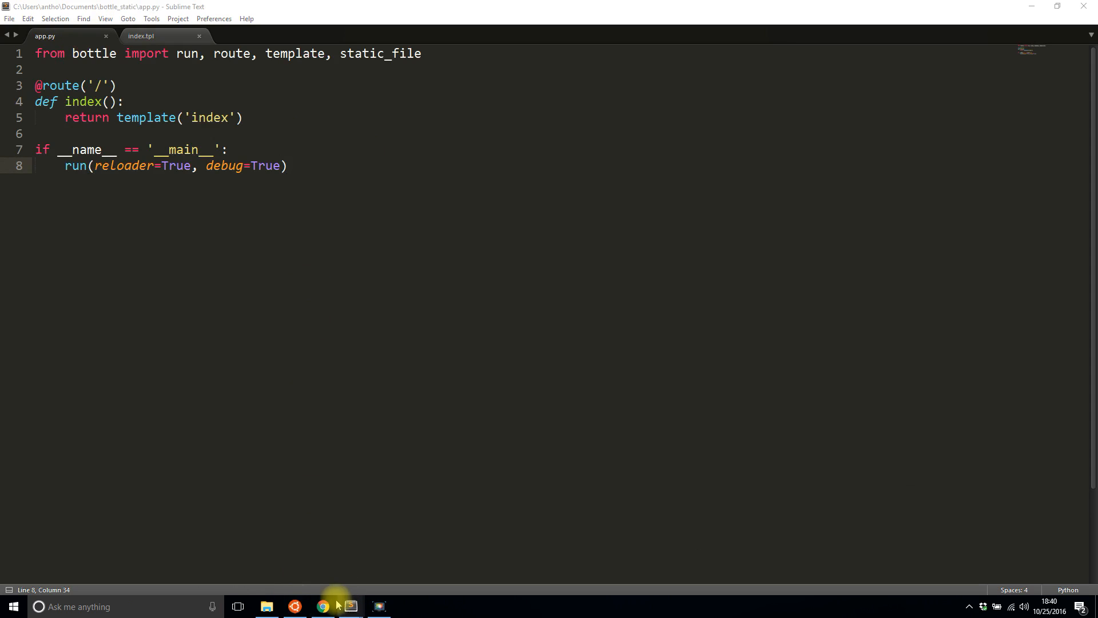
click(321, 607)
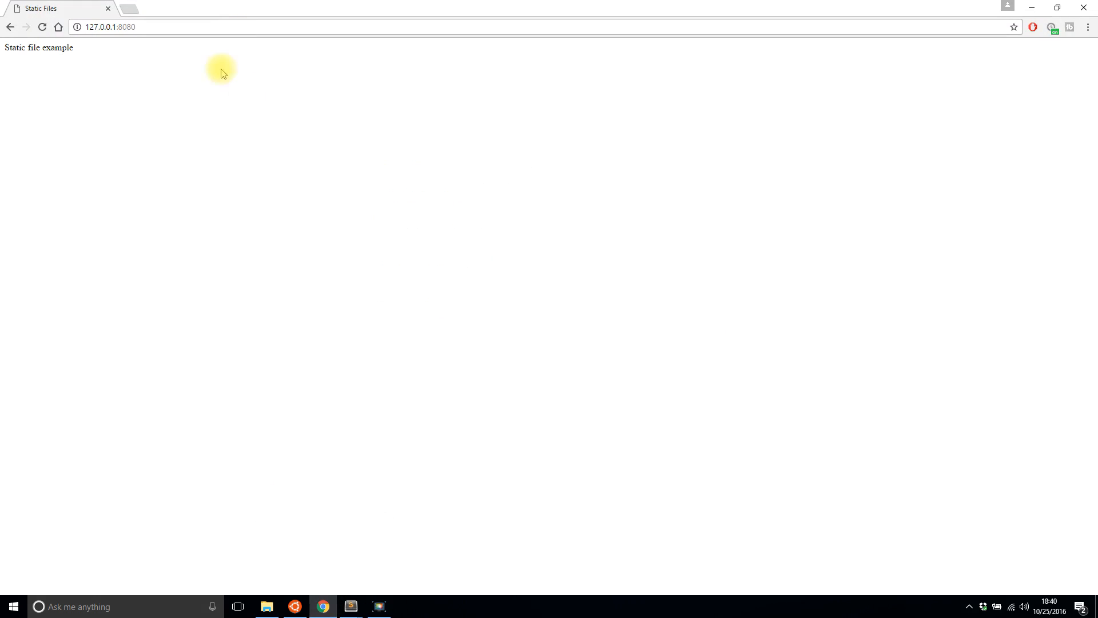
triple_click(39, 46)
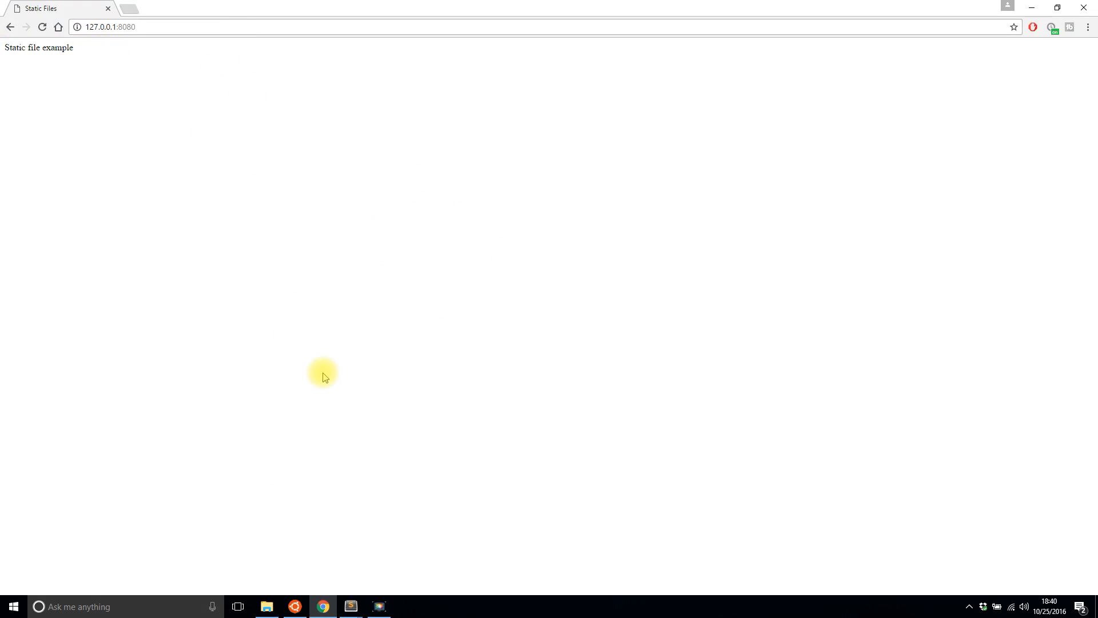
click(266, 606)
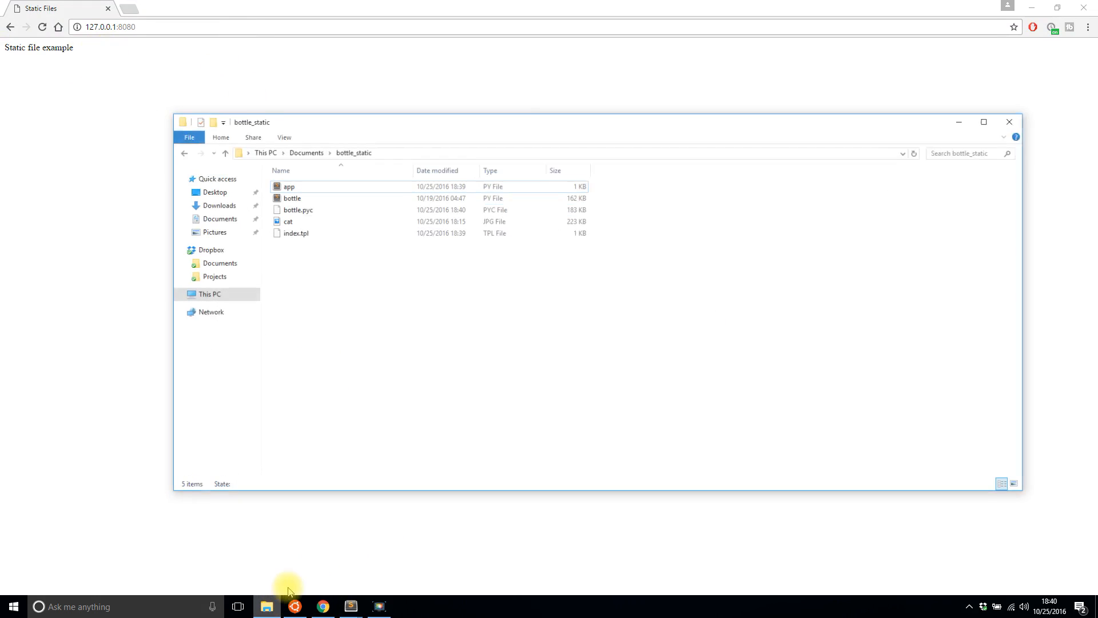
- Confirm cat.jpg sits in bottle_static beside app, bottle and index.tpl, then return to the editor
click(288, 221)
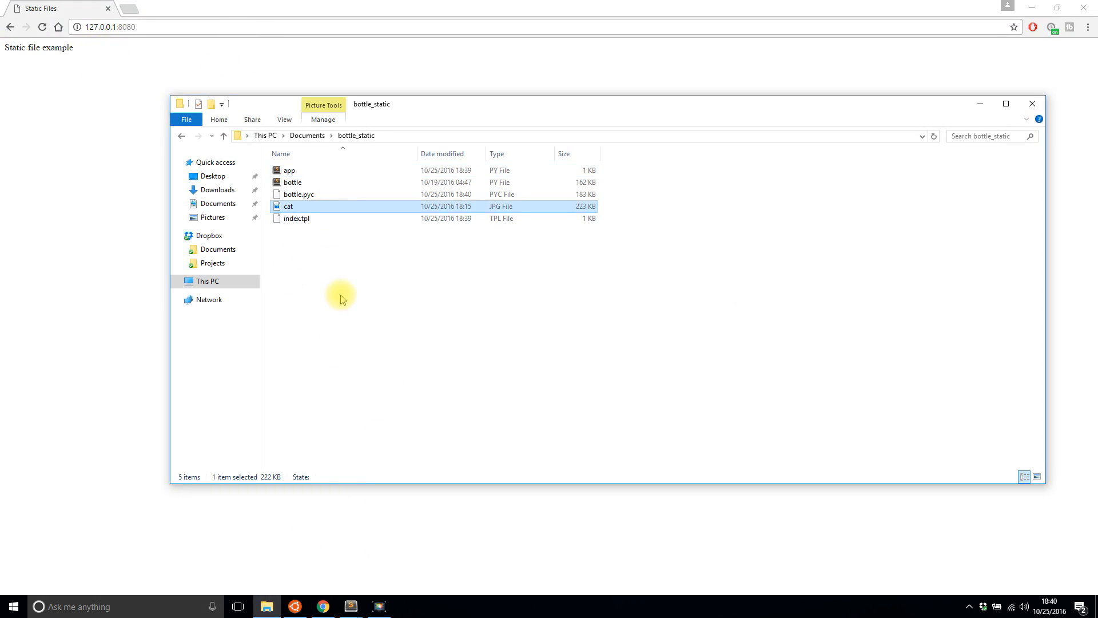
click(343, 300)
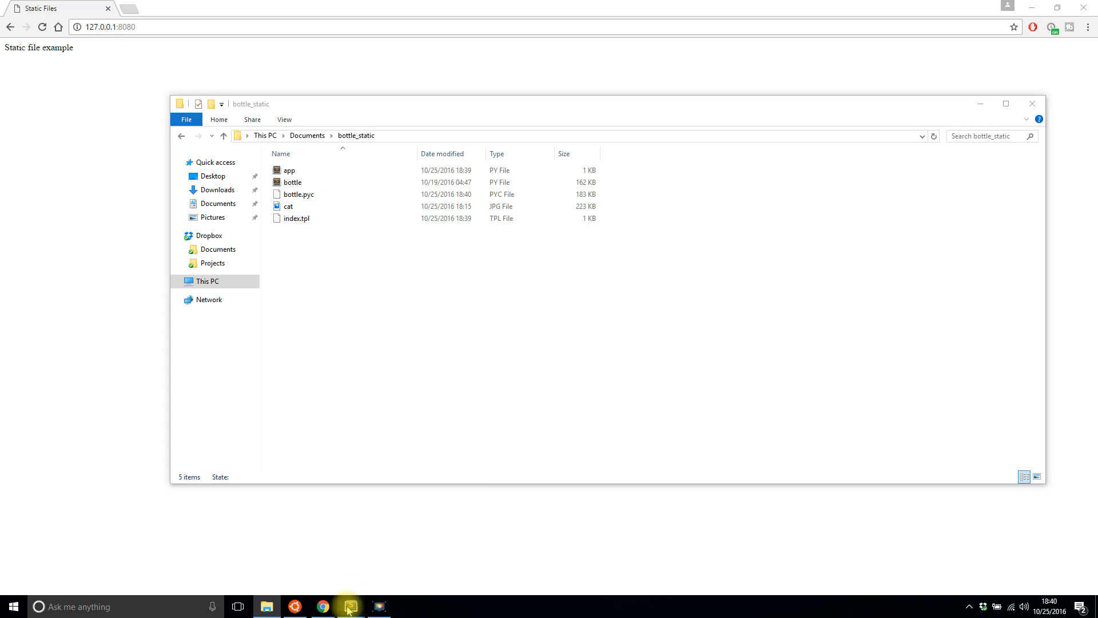
click(379, 606)
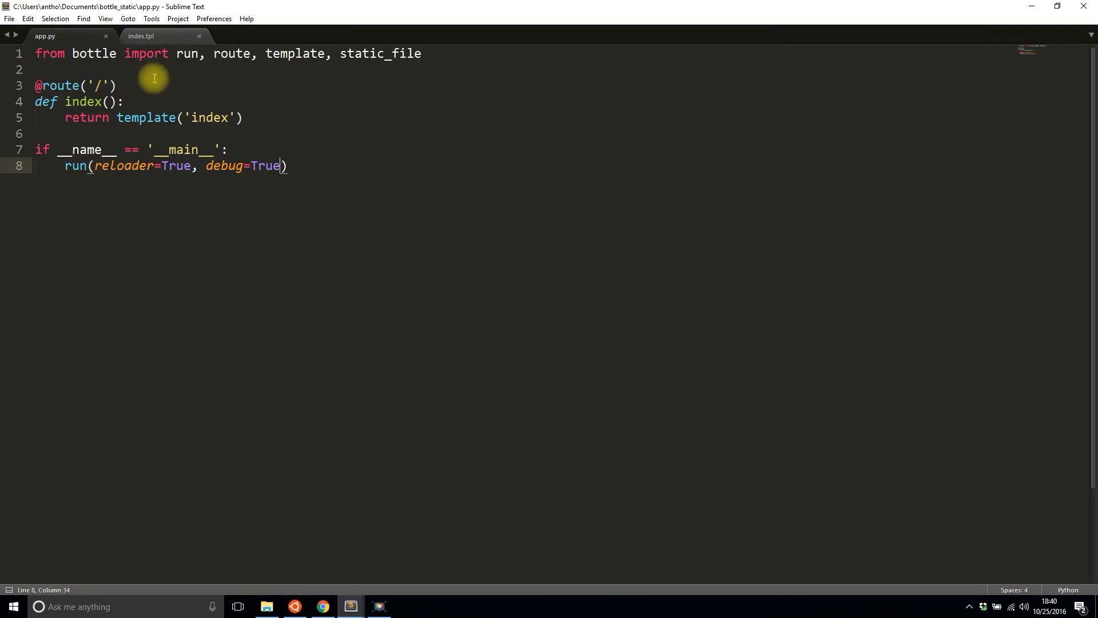
- Add <img src="/cat.jpg" /> under the paragraph in index.tpl and return to the browser
click(140, 35)
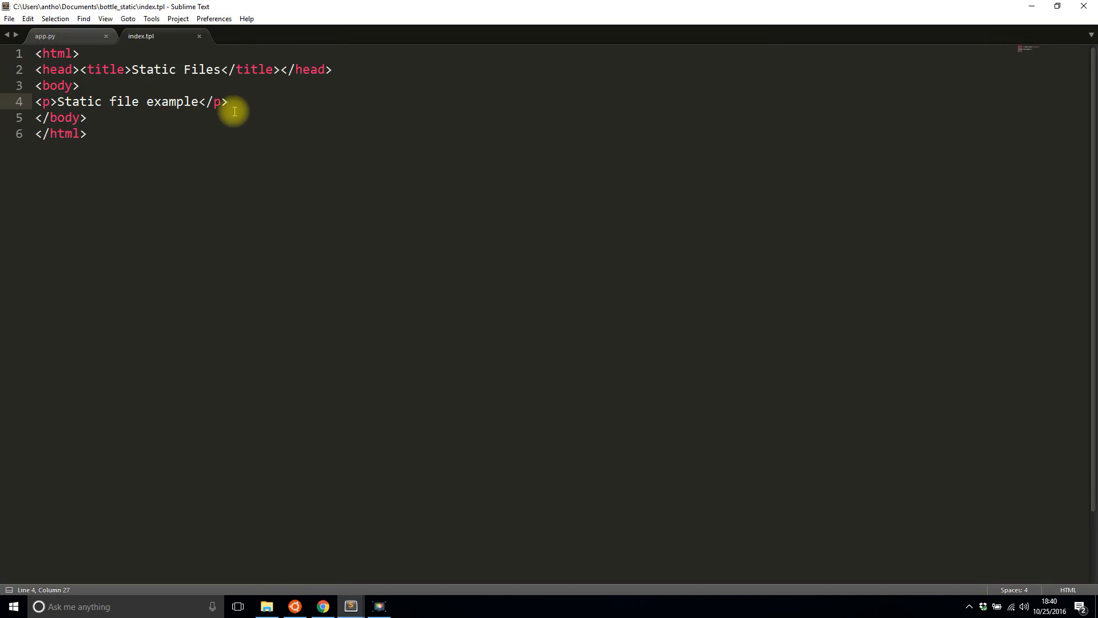
text(<img src=)
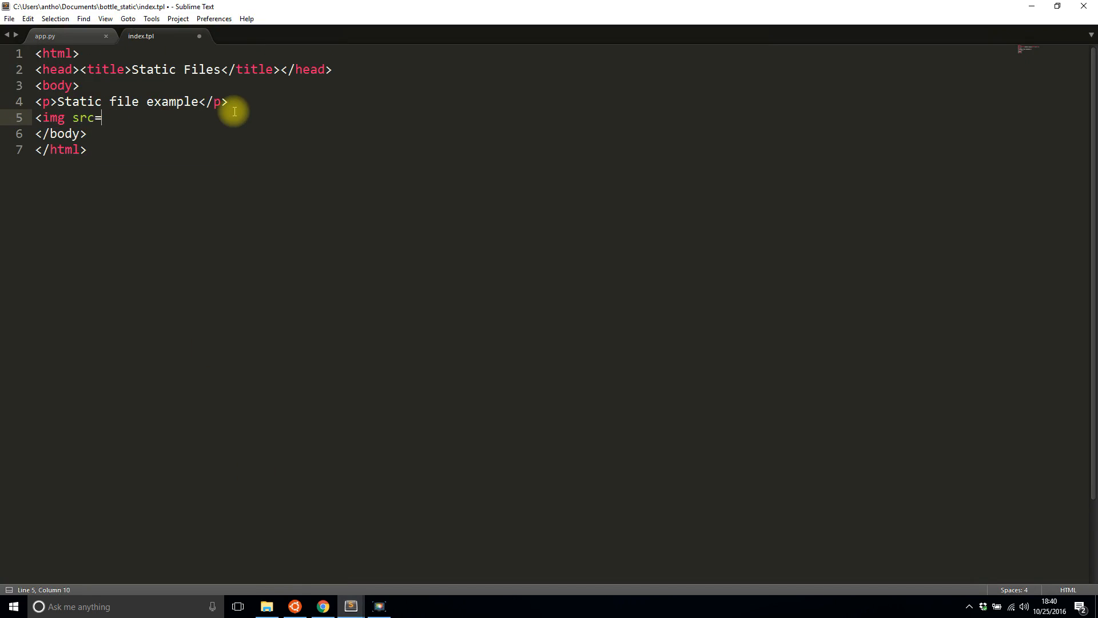
text("/cat.jpg")
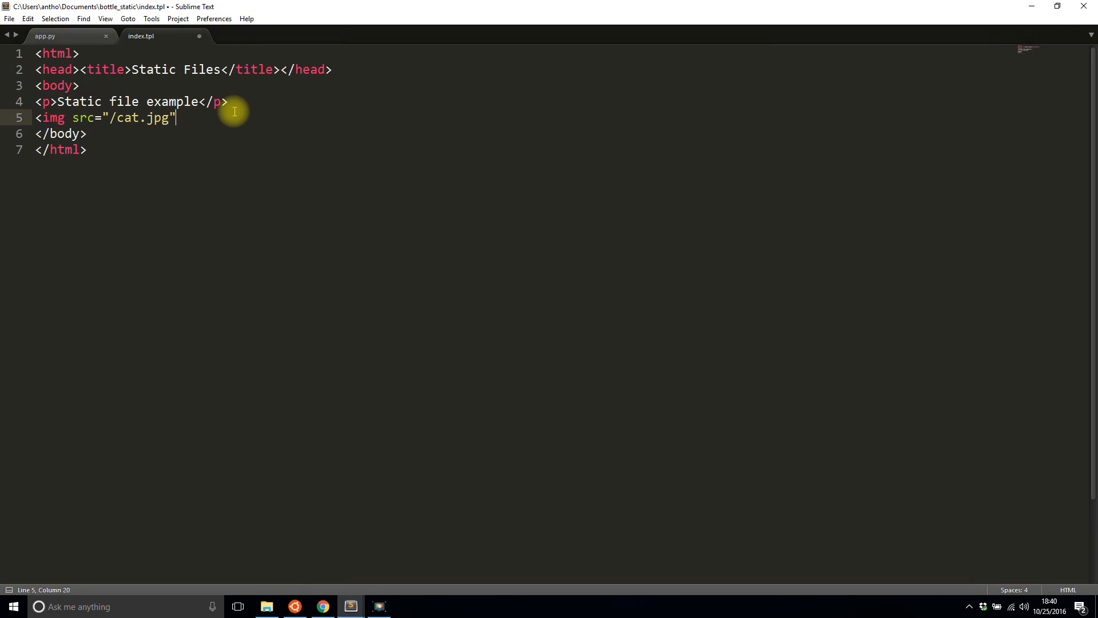
text(/>)
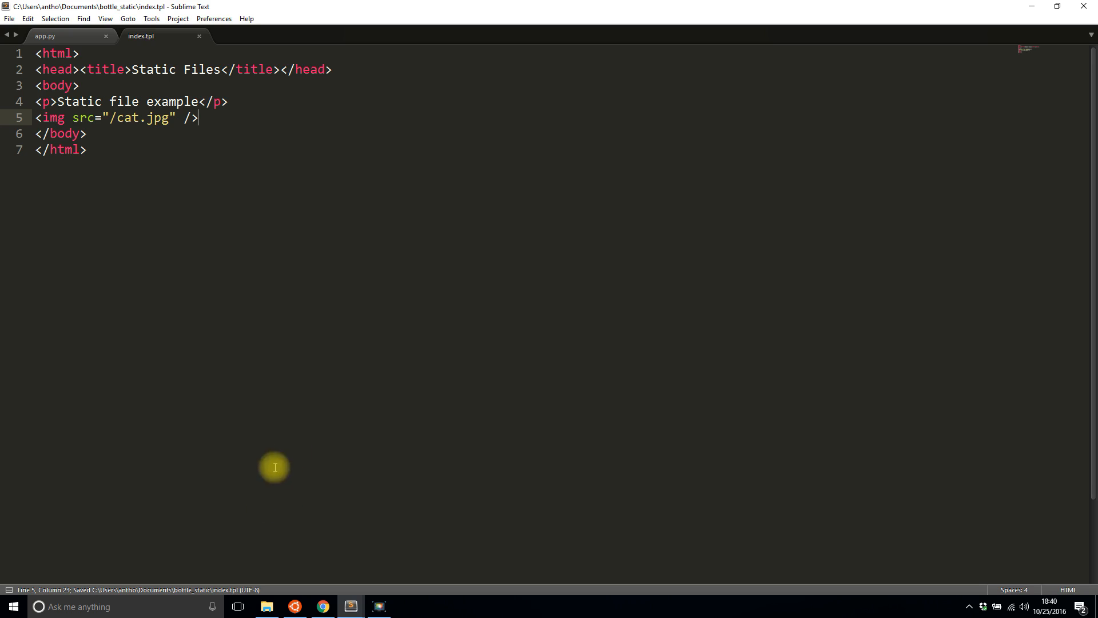
click(321, 606)
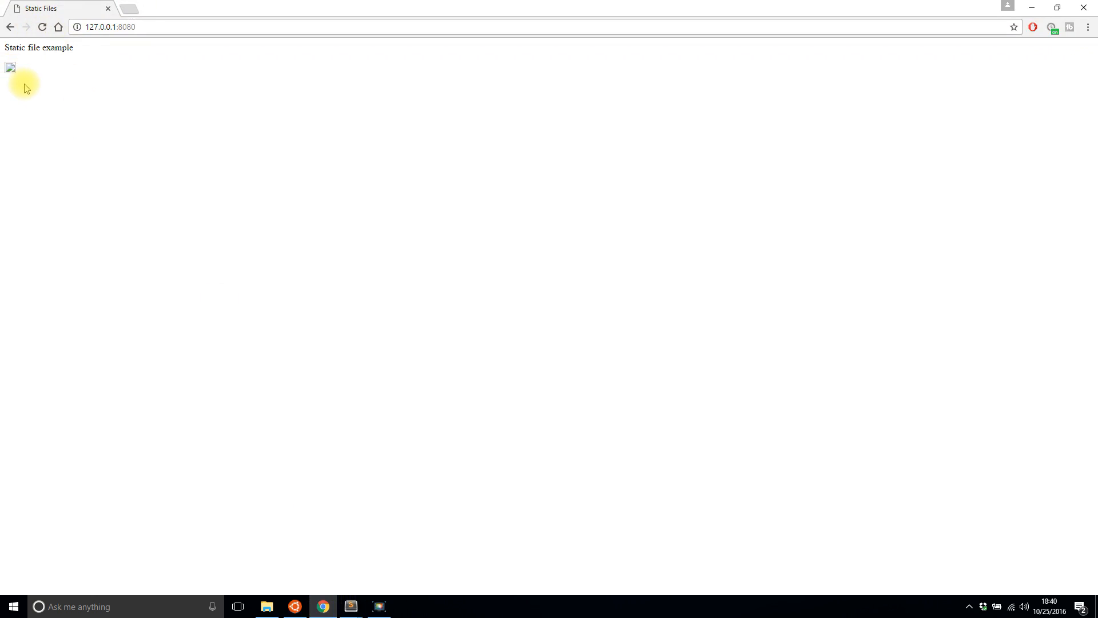
mouse_move(282, 504)
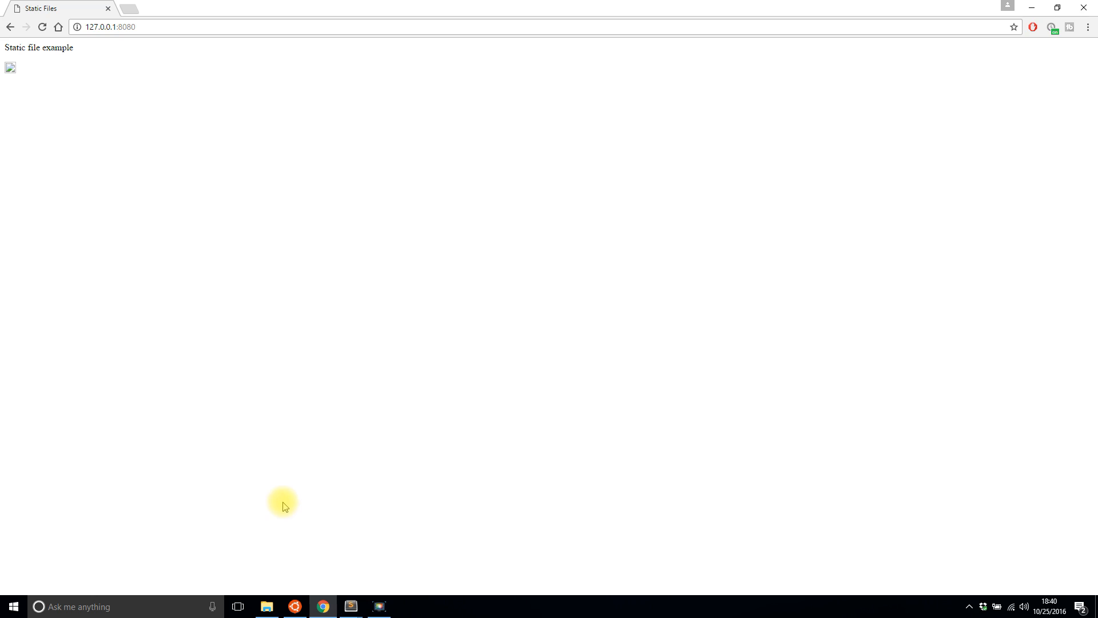
mouse_move(311, 497)
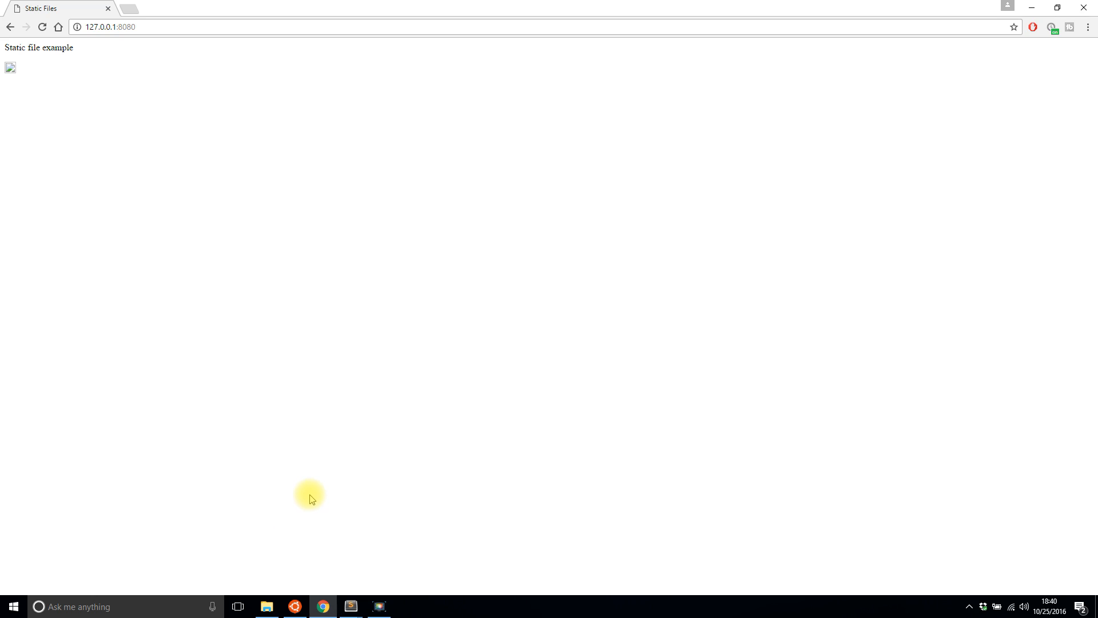
mouse_move(329, 528)
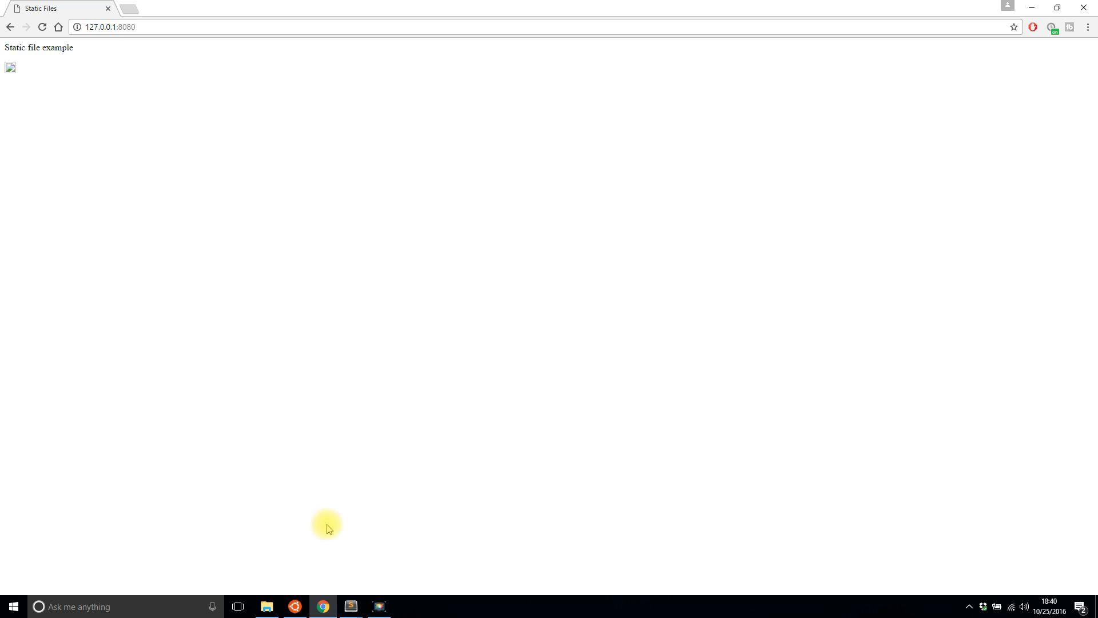
mouse_move(342, 517)
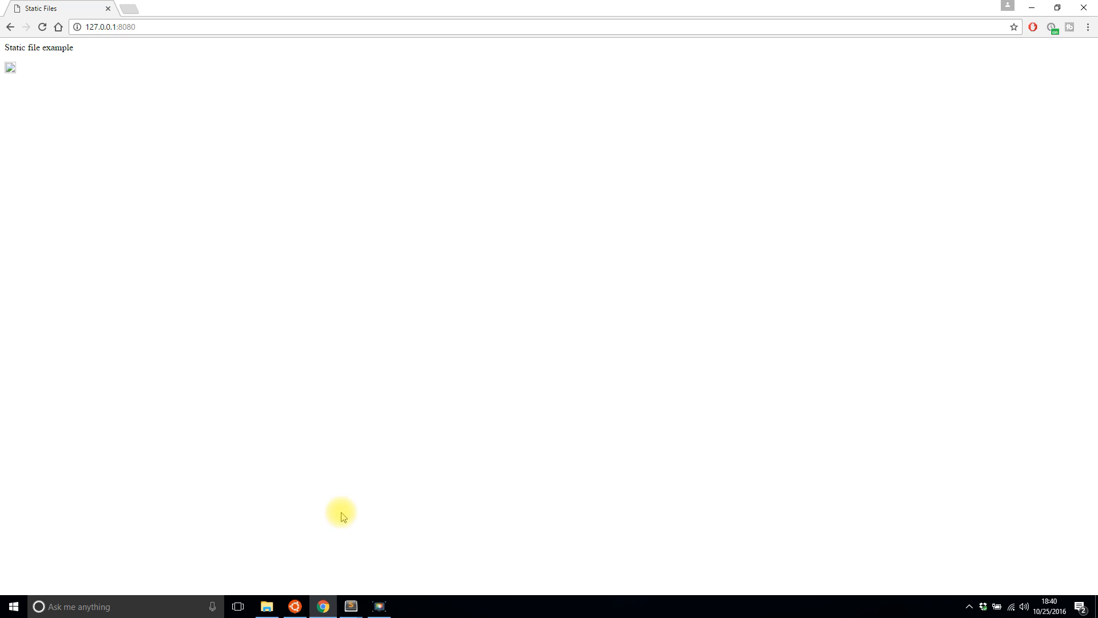
- Return from the broken-image page in Chrome to the code editor
click(350, 606)
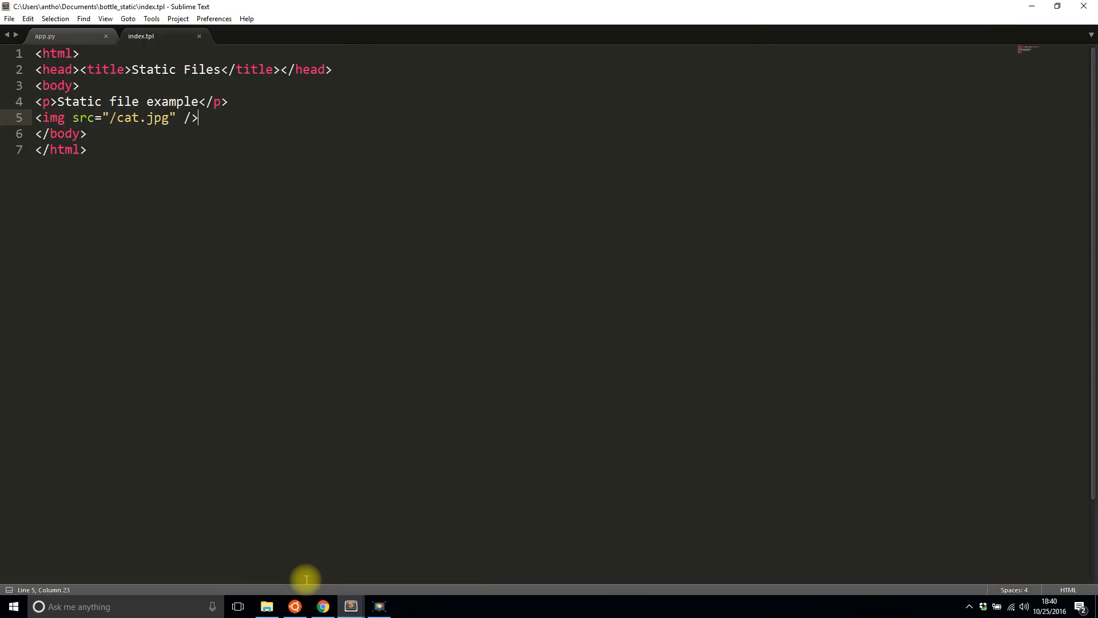
click(45, 35)
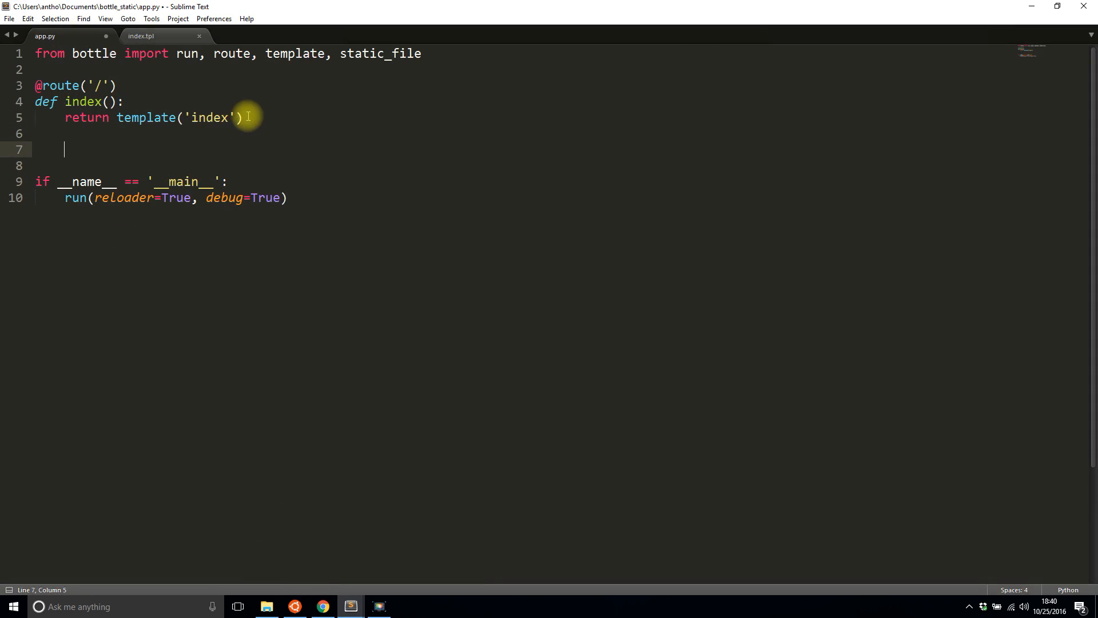
text(@route()
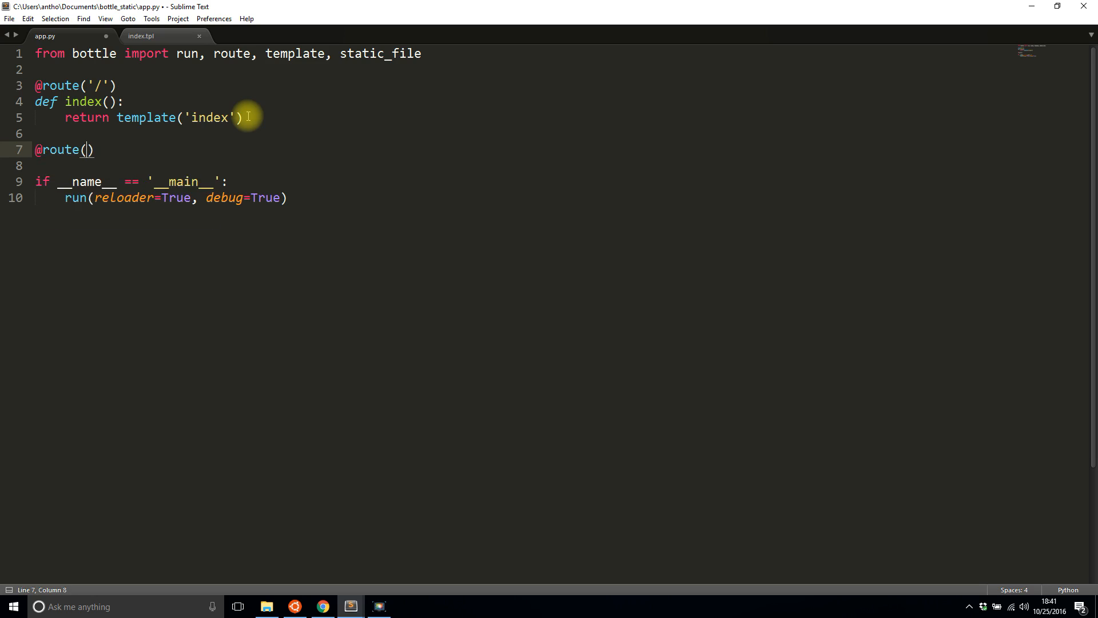
text('/')
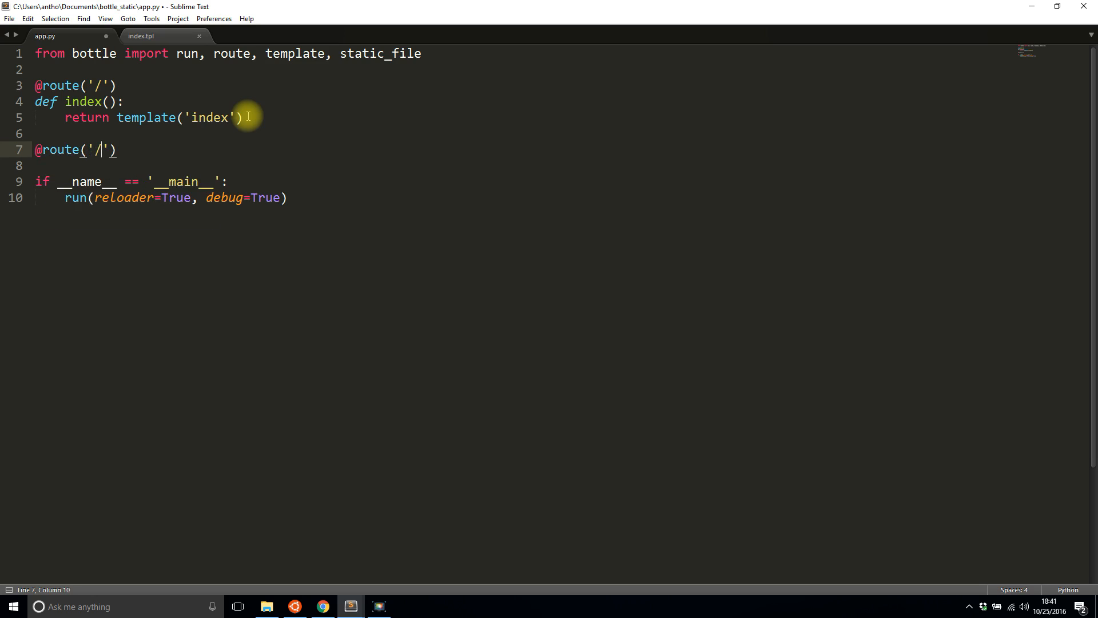
text(static)
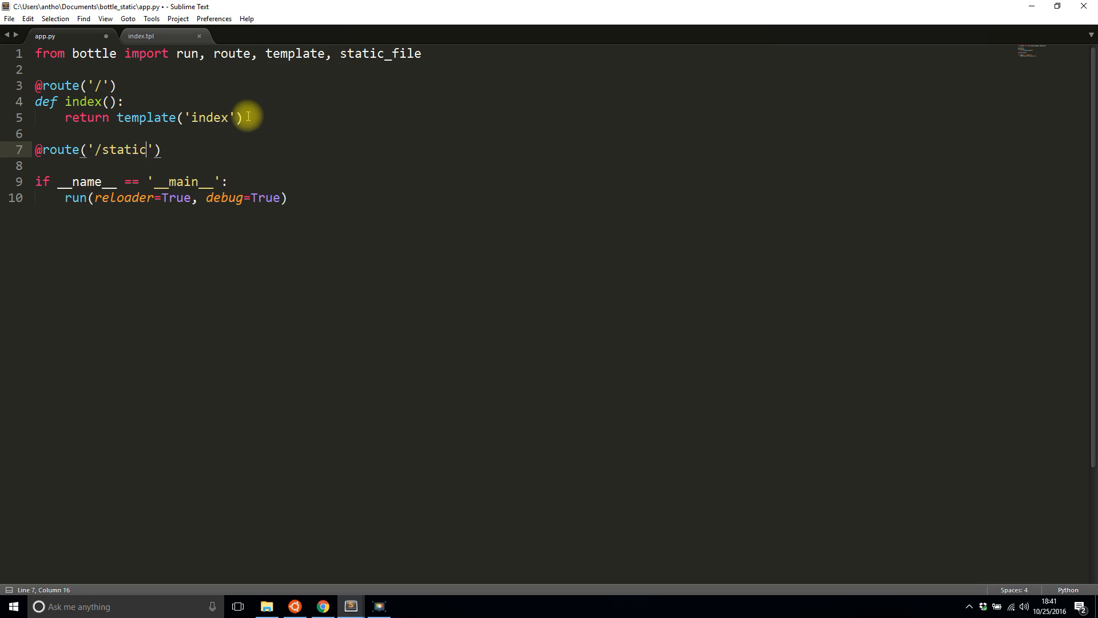
text(/)
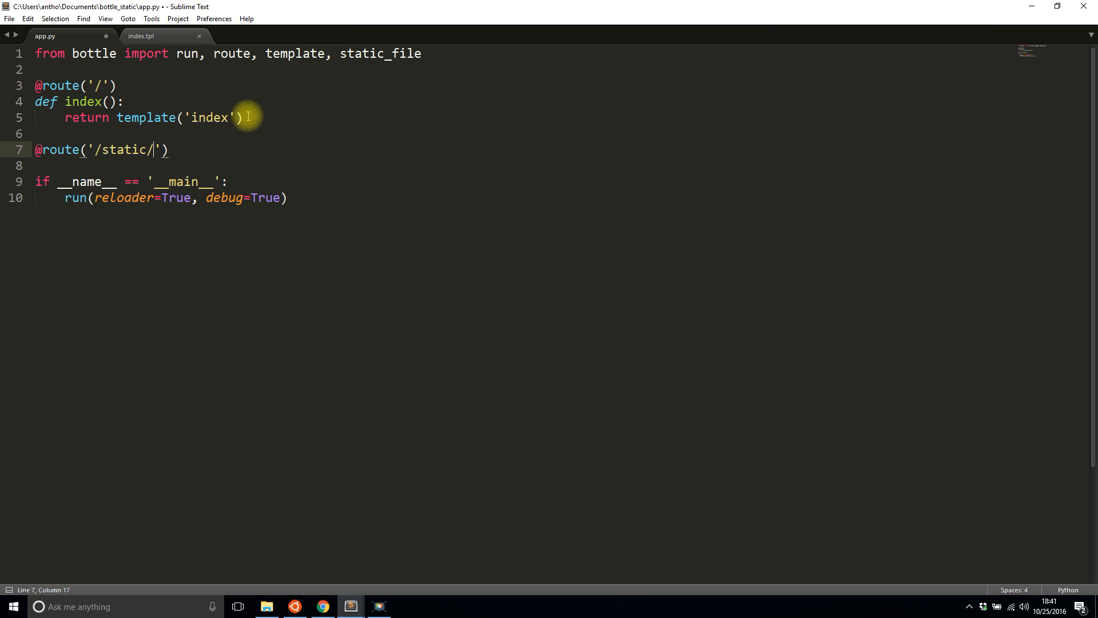
text(<filen)
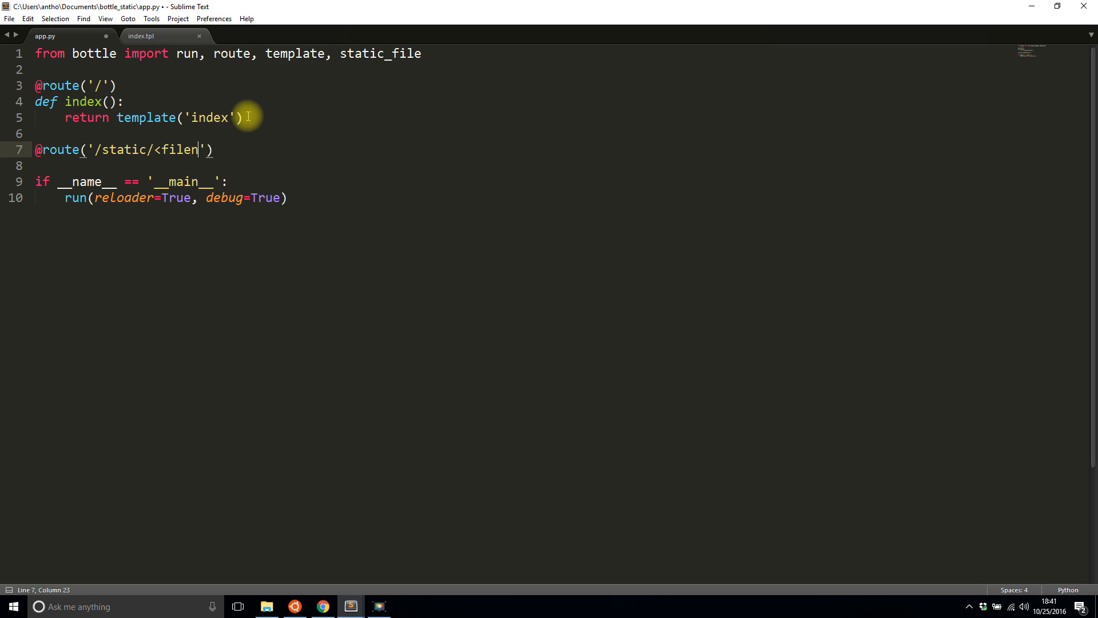
text(ame>)
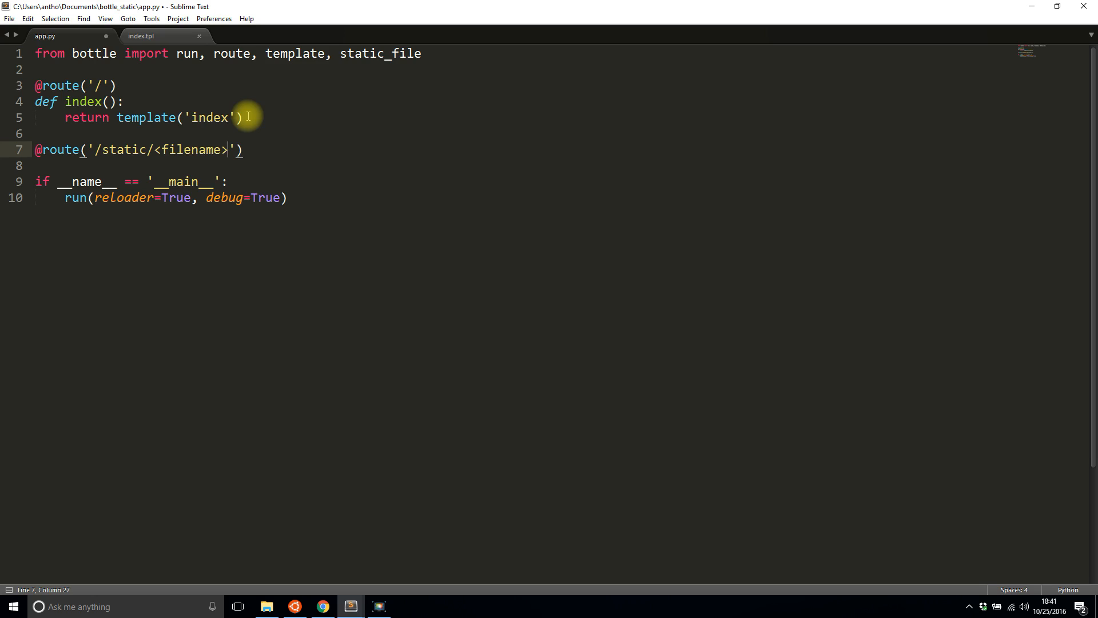
mouse_move(264, 197)
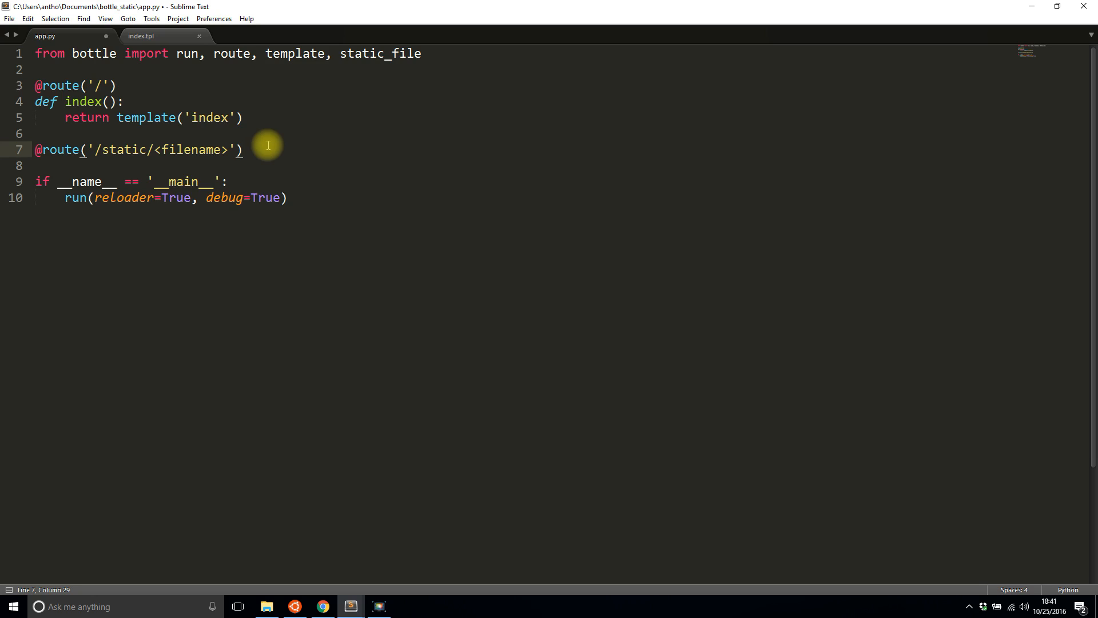
- Define server_static(filename) returning static_file(filename, root='')
text(def s)
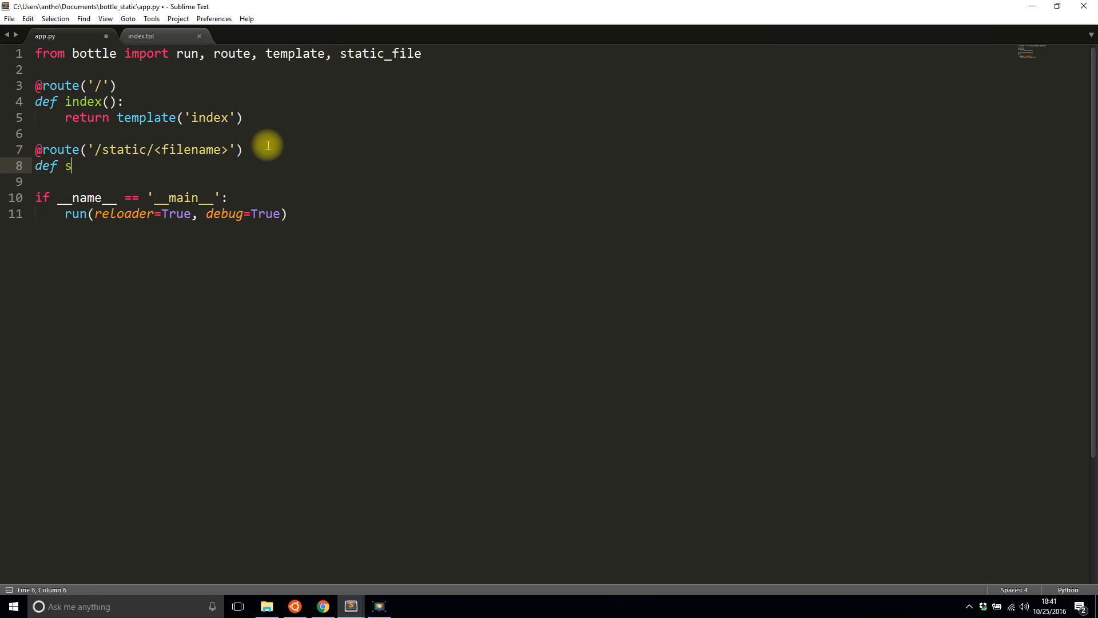
text(erver_static)
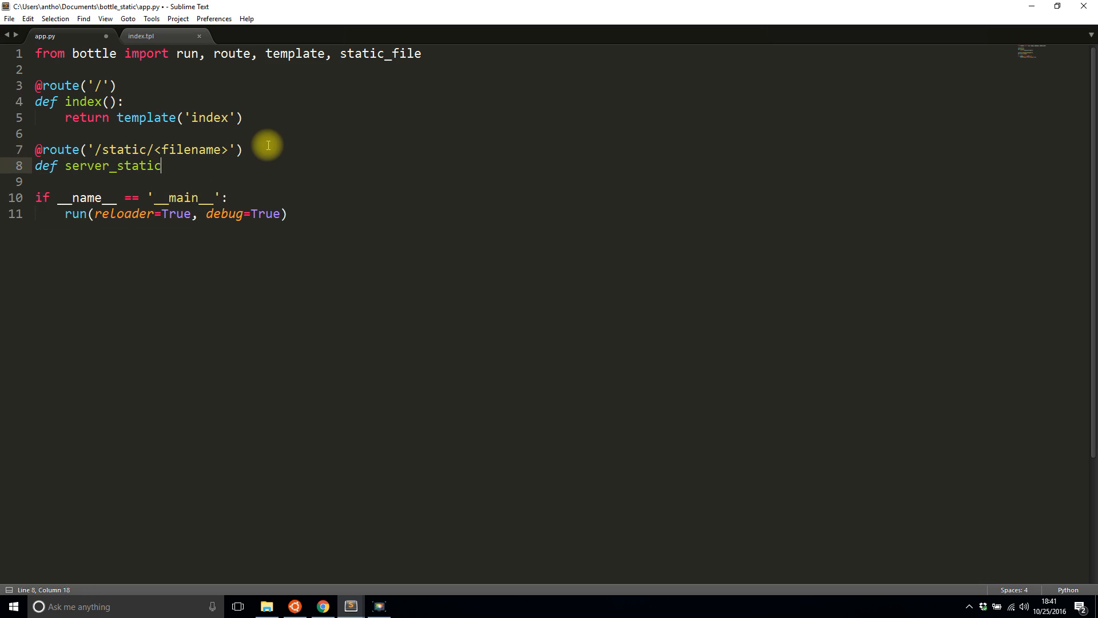
text((filename):)
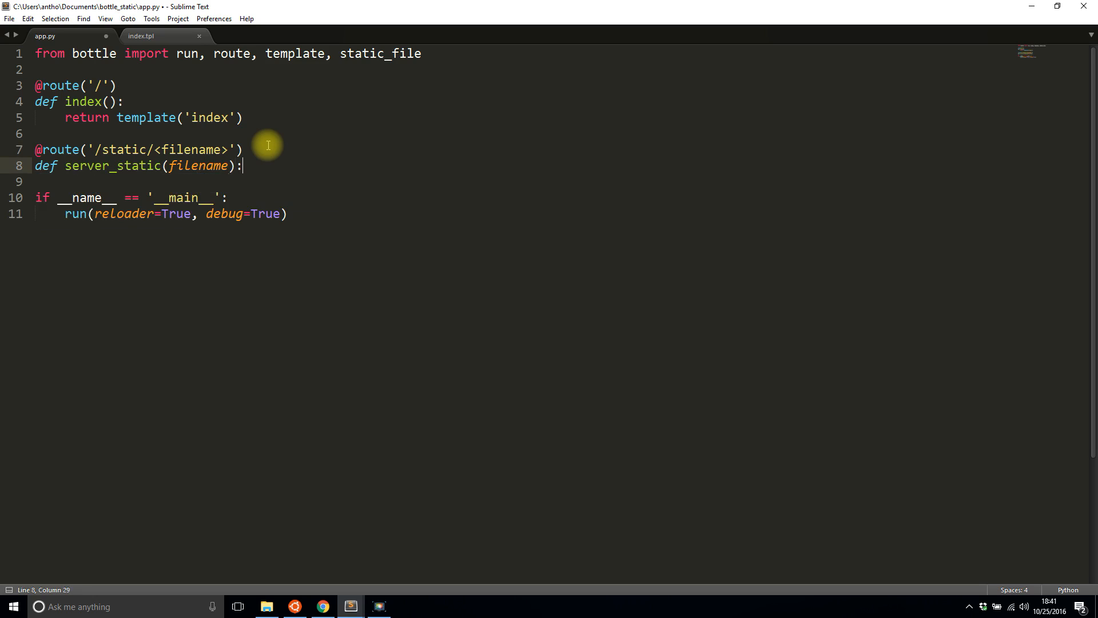
text(return static_file()
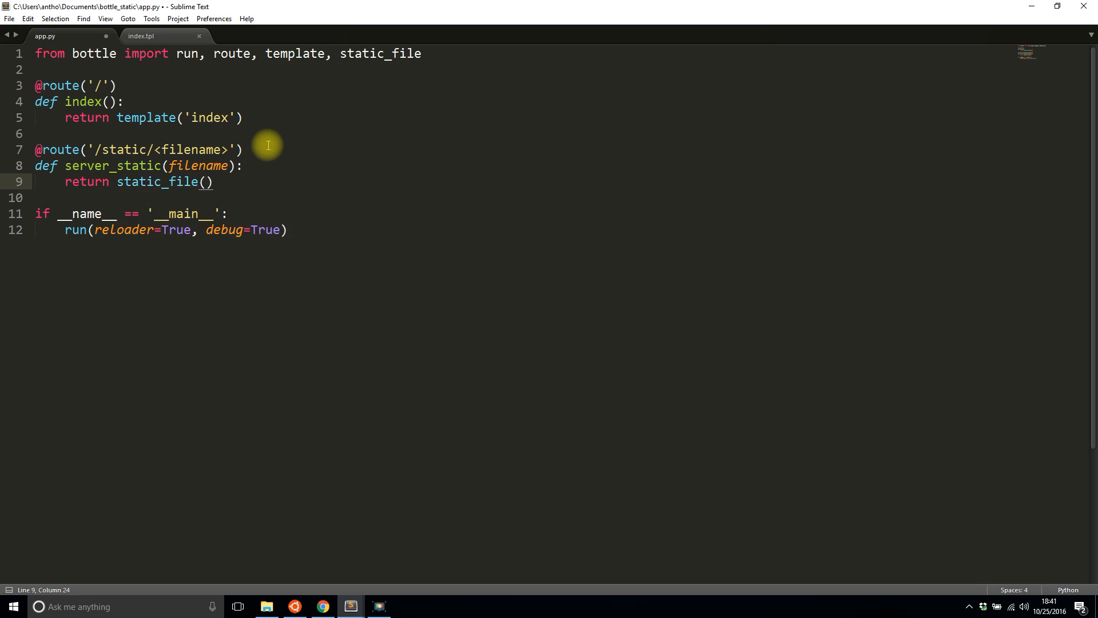
text(filename,)
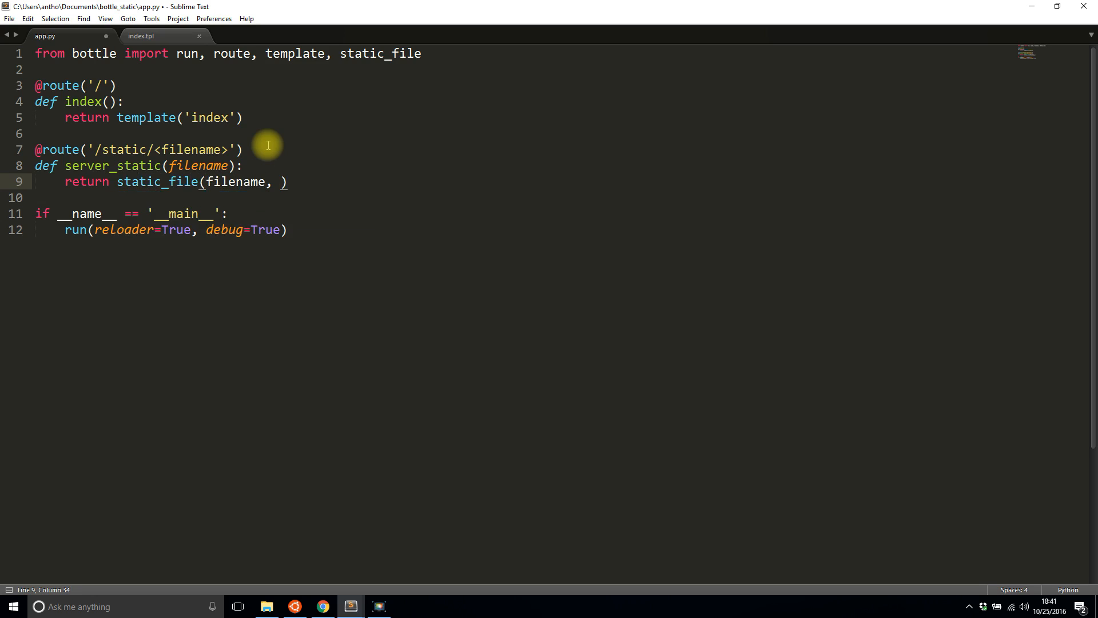
text(root='')
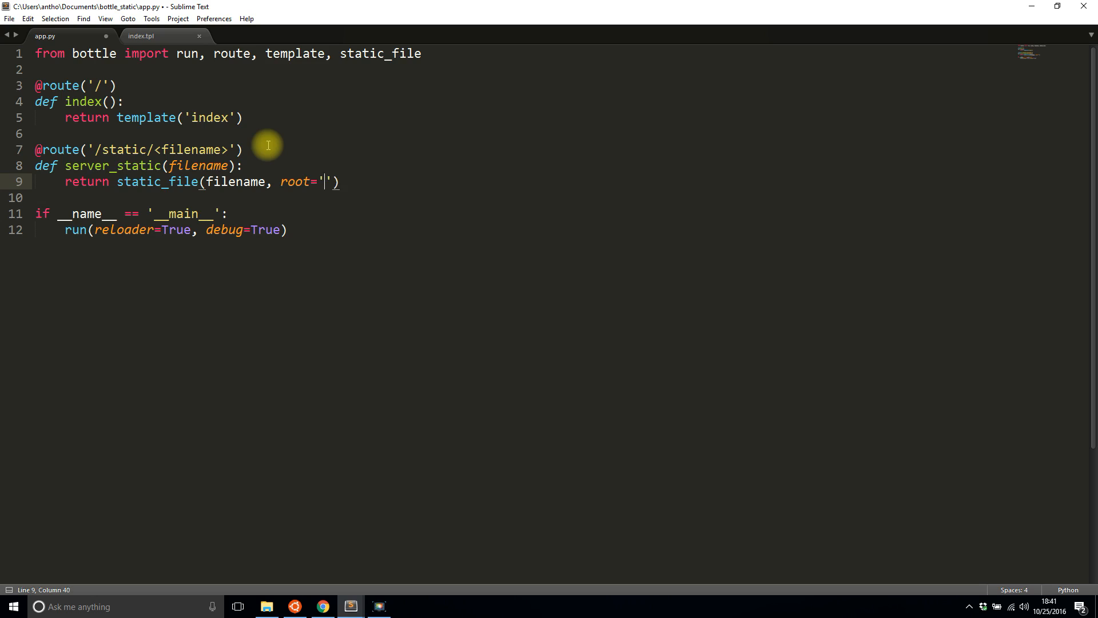
- Try an absolute /mnt/c/Users/antho/Documents path for root, then replace it with ./
text(/)
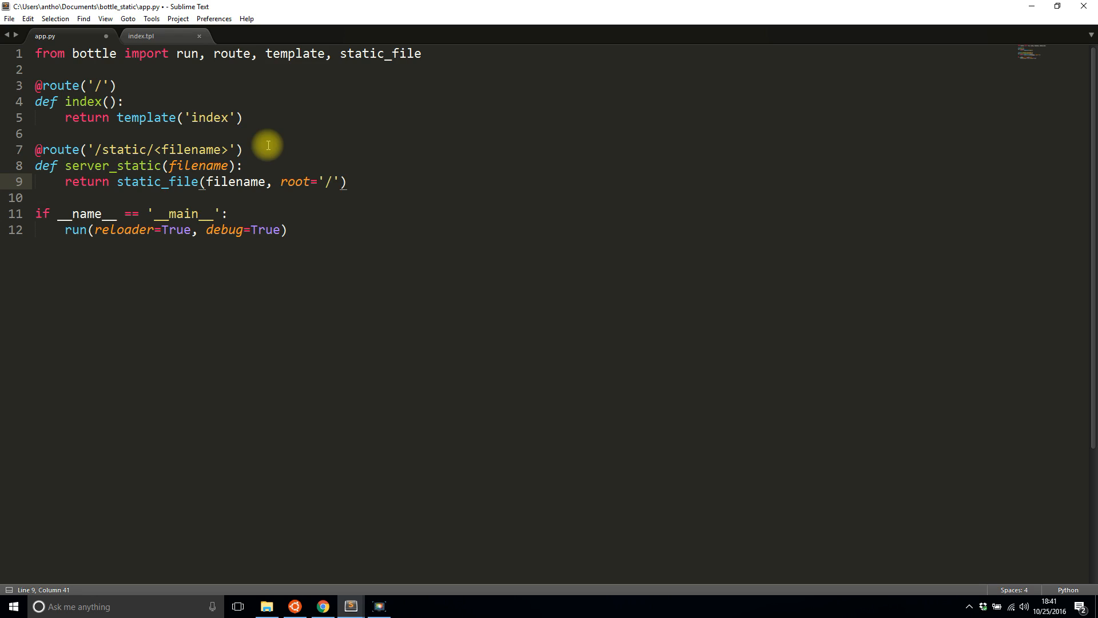
text(mnt/c/)
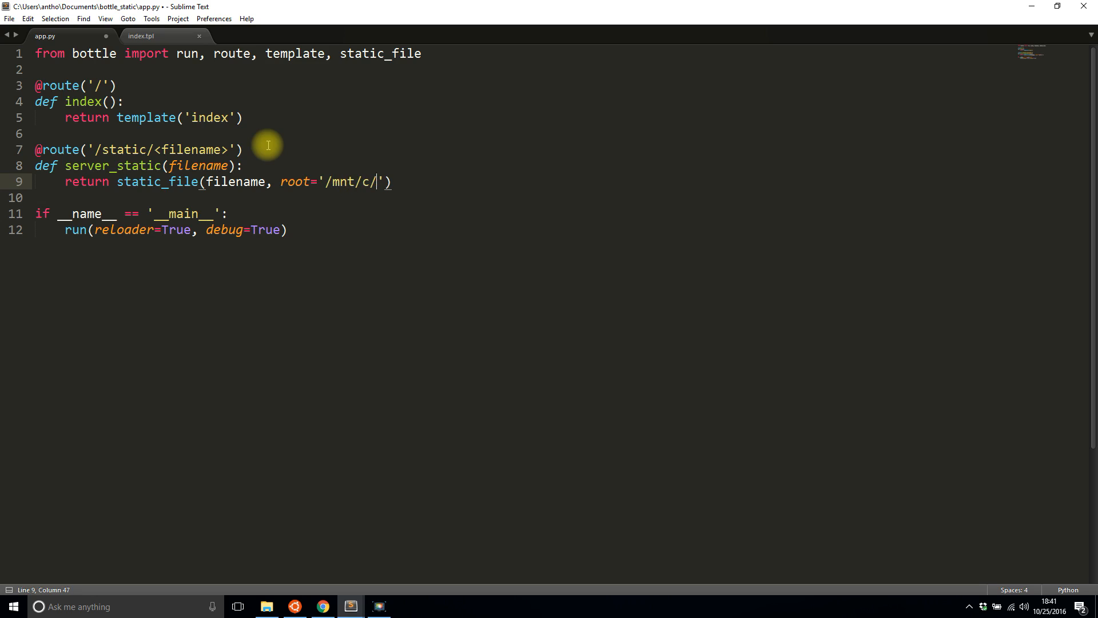
text(Users/antho/)
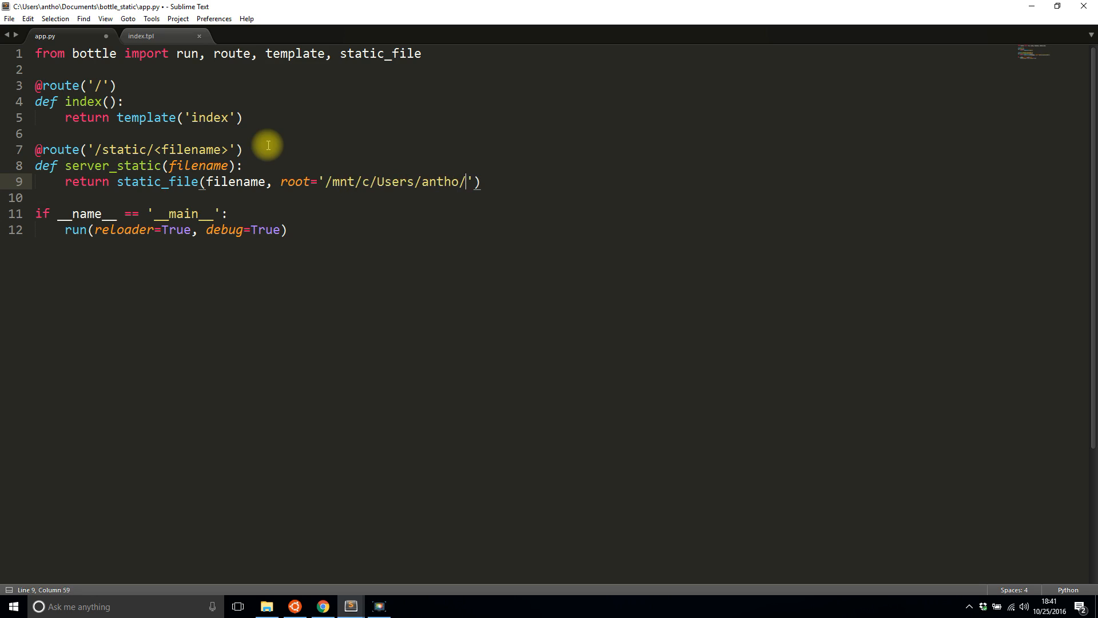
text(Documents/bot)
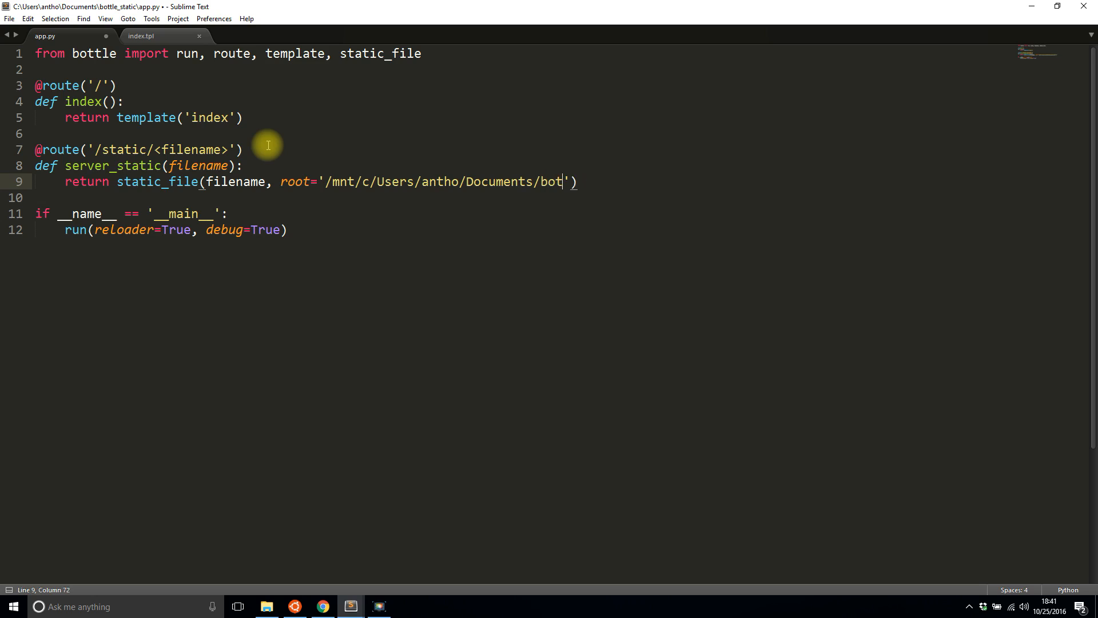
key(BackSpace)
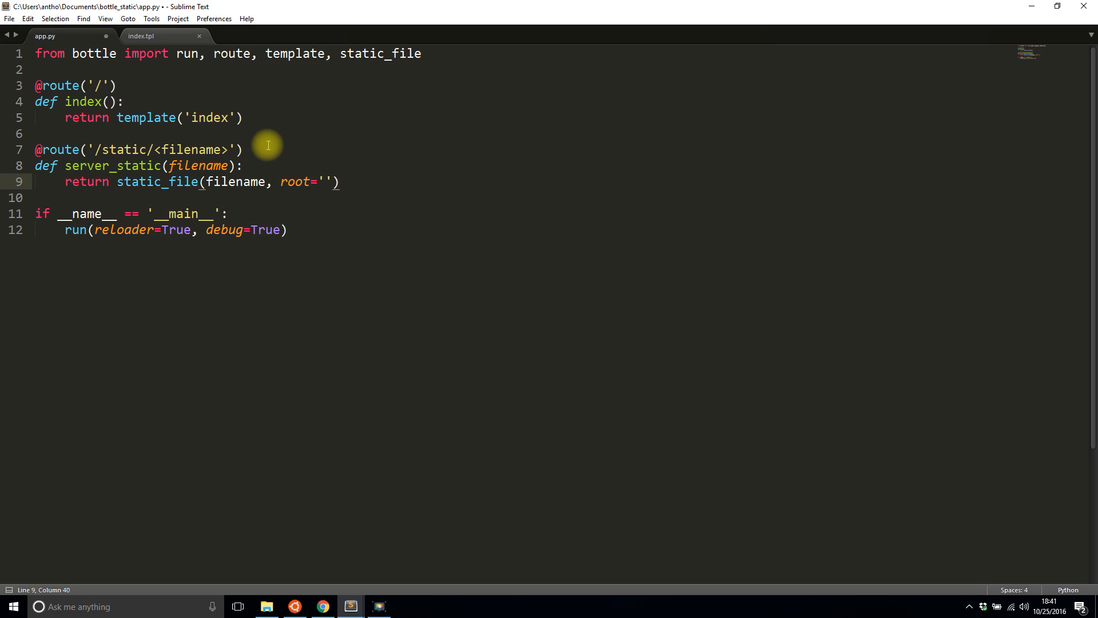
text(./)
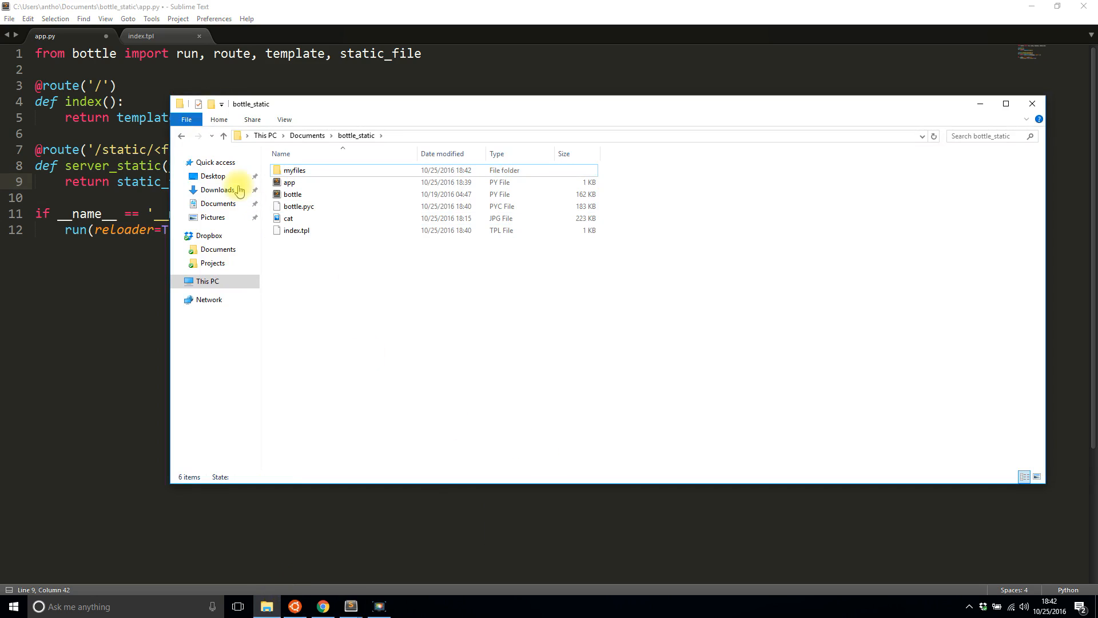
- Select cat.jpg in the bottle_static folder, now showing the new myfiles folder
click(288, 218)
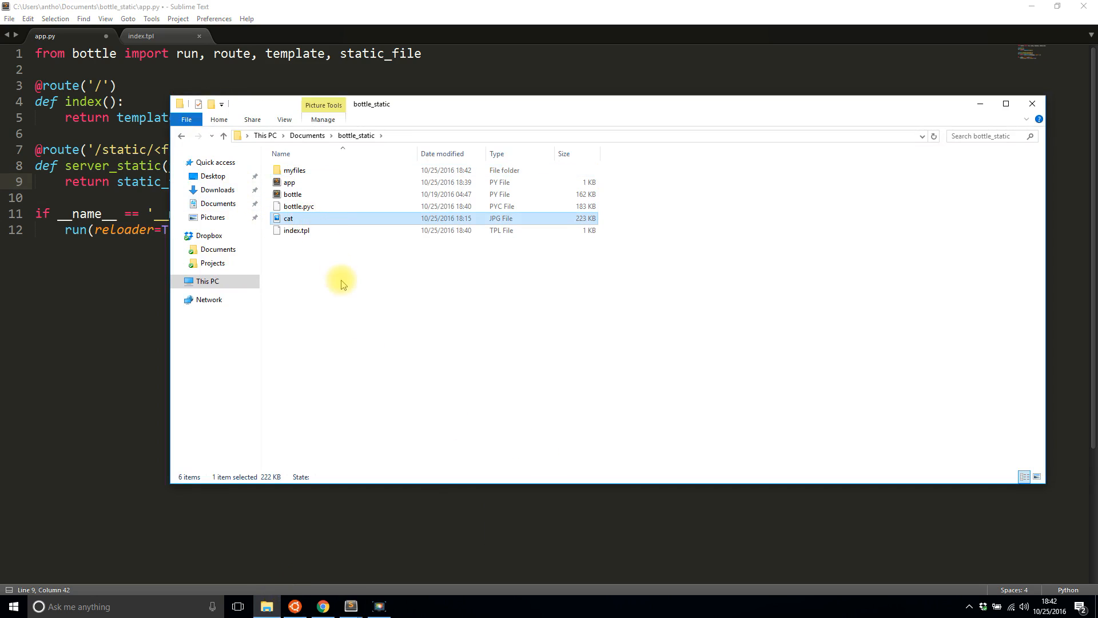
mouse_move(294, 170)
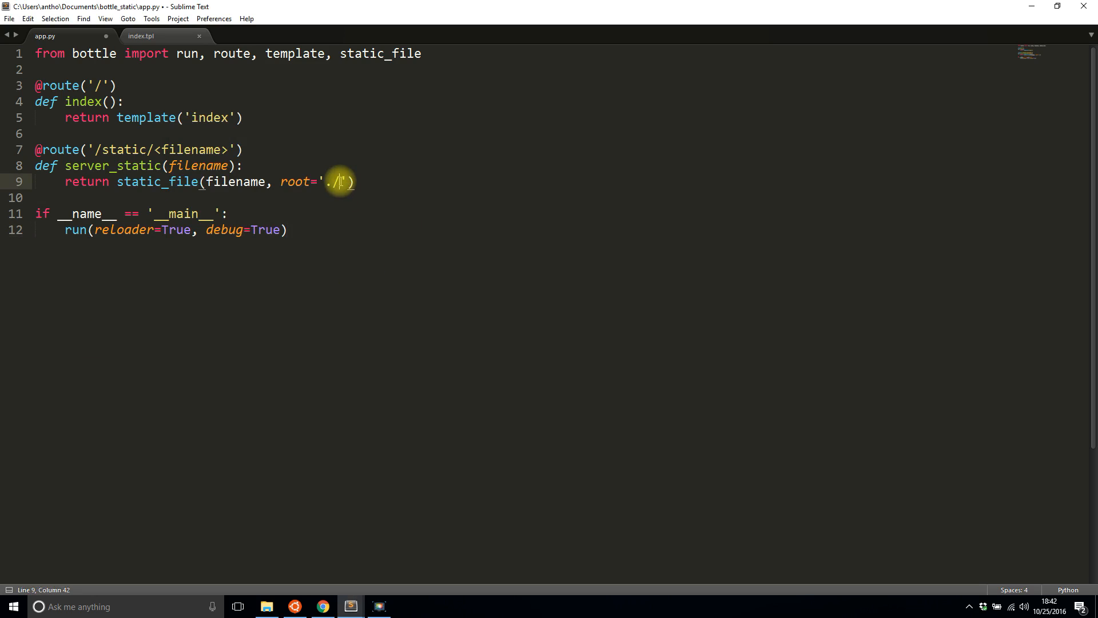
- Set the static route's root to './myfiles' on line 9 of app.py
text(myfiles)
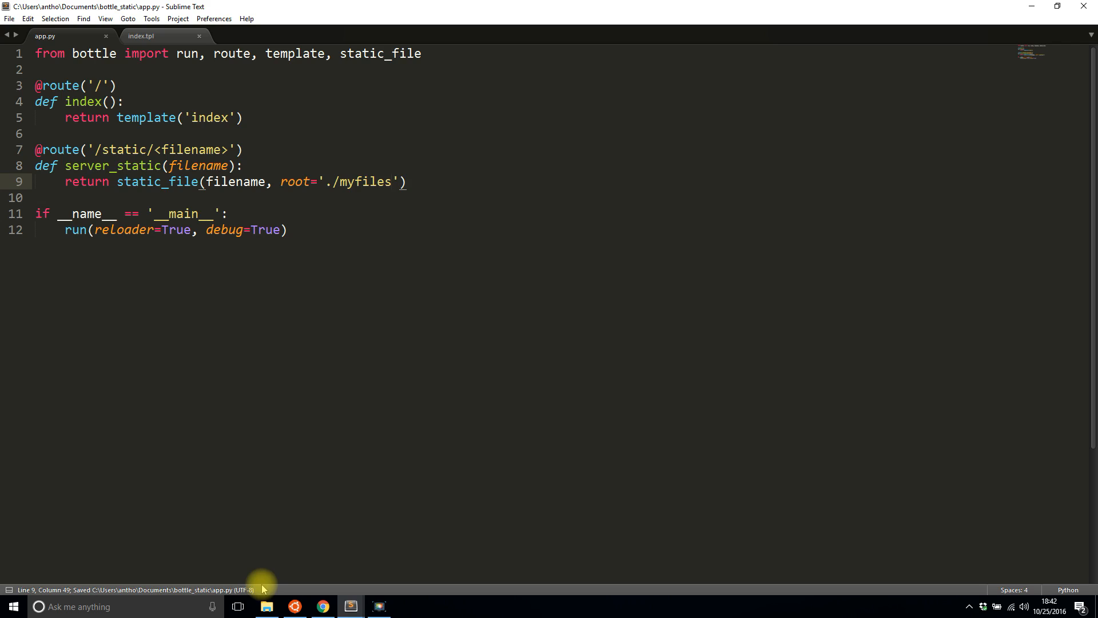
mouse_move(282, 544)
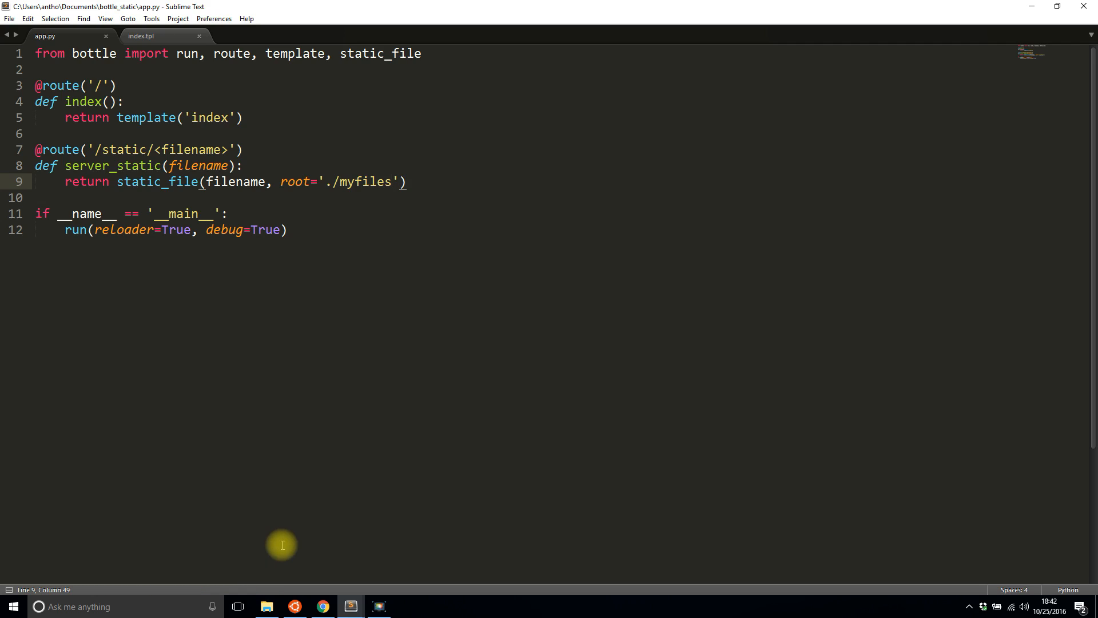
mouse_move(301, 526)
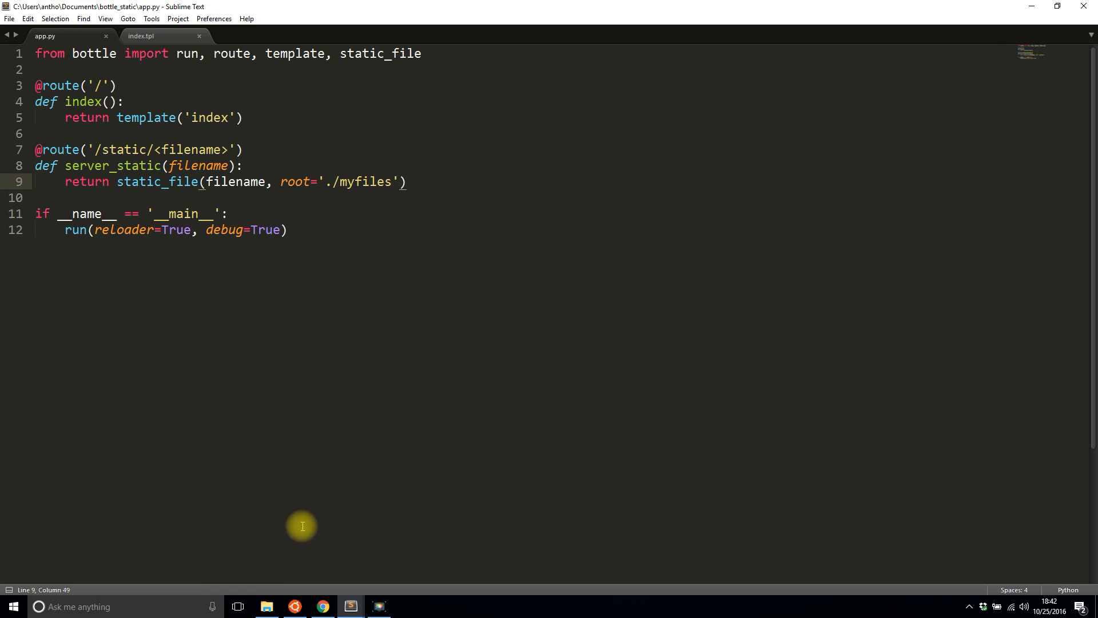
- Point index.tpl's img src at /static/cat.jpg, save it, and return to app.py
click(161, 36)
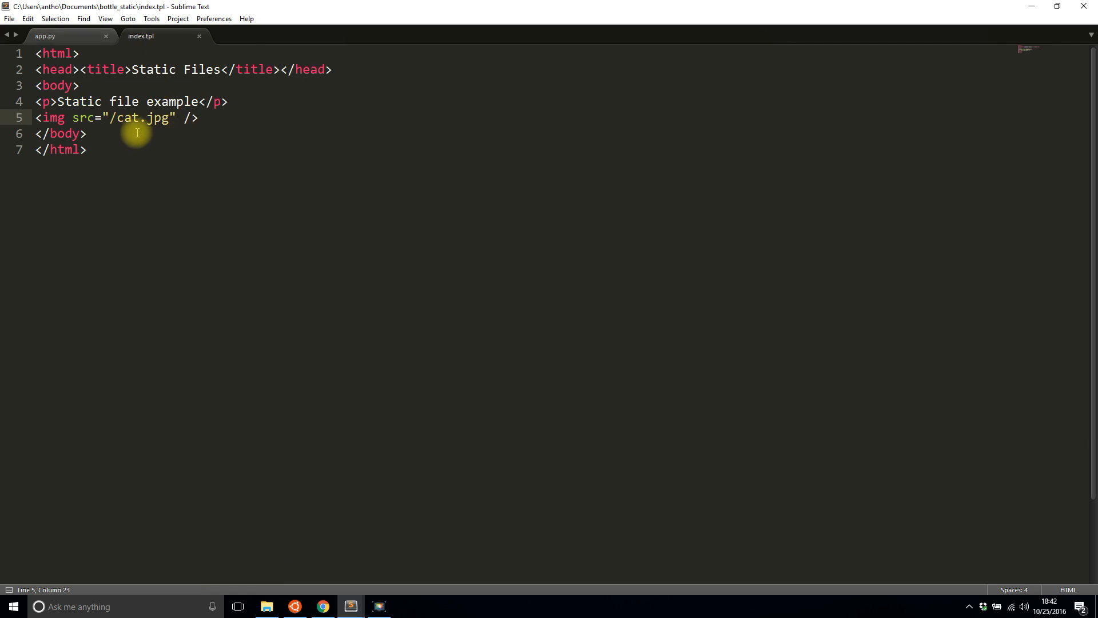
click(113, 118)
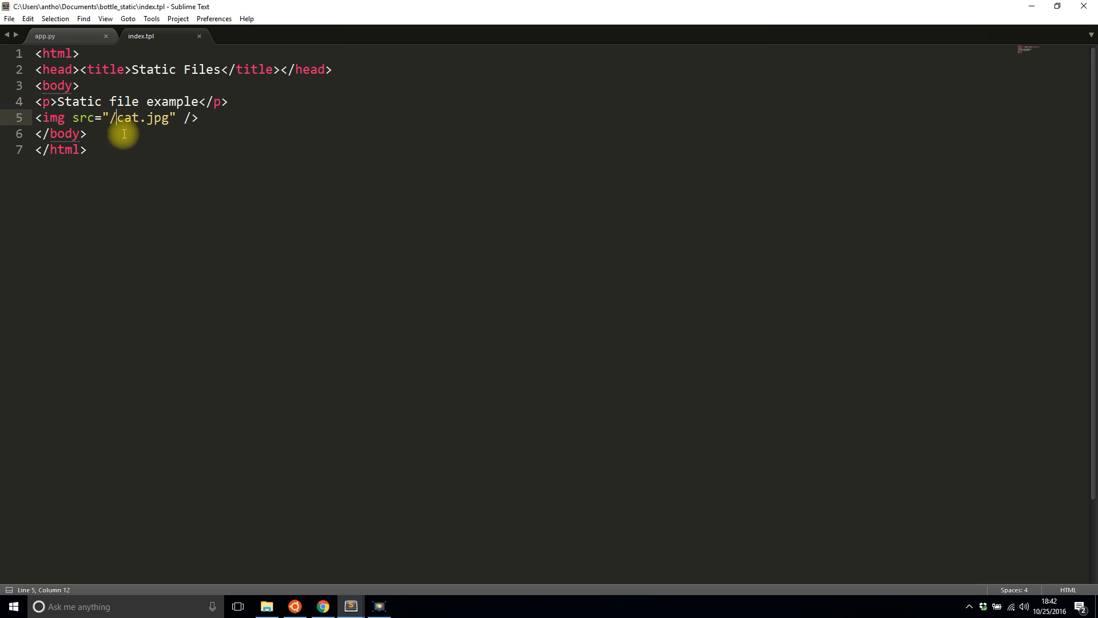
text(static/)
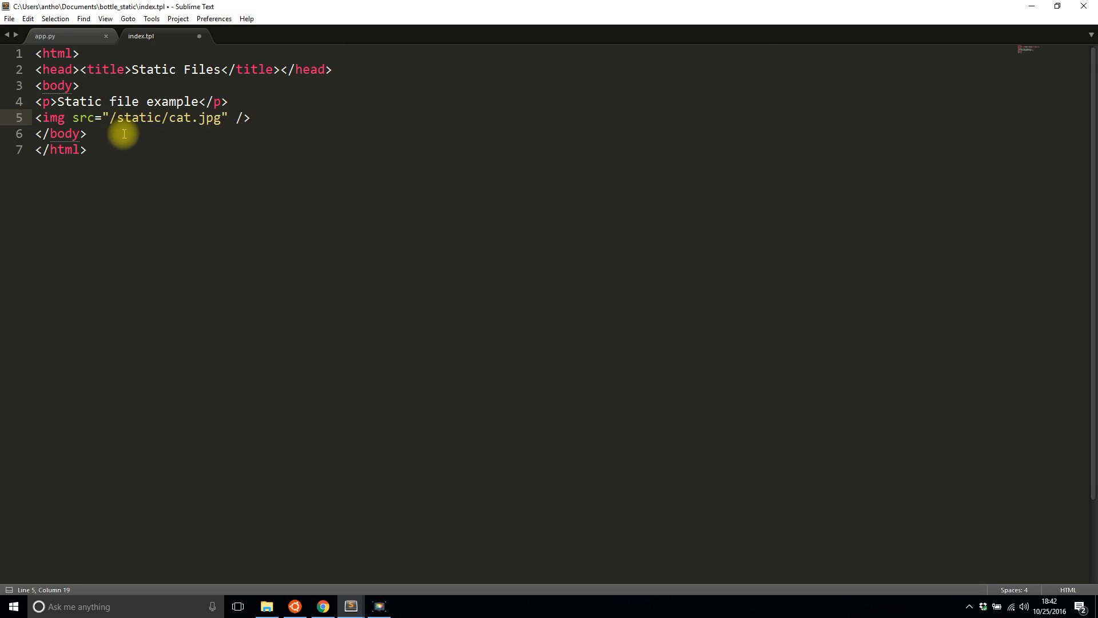
key(ctrl+s)
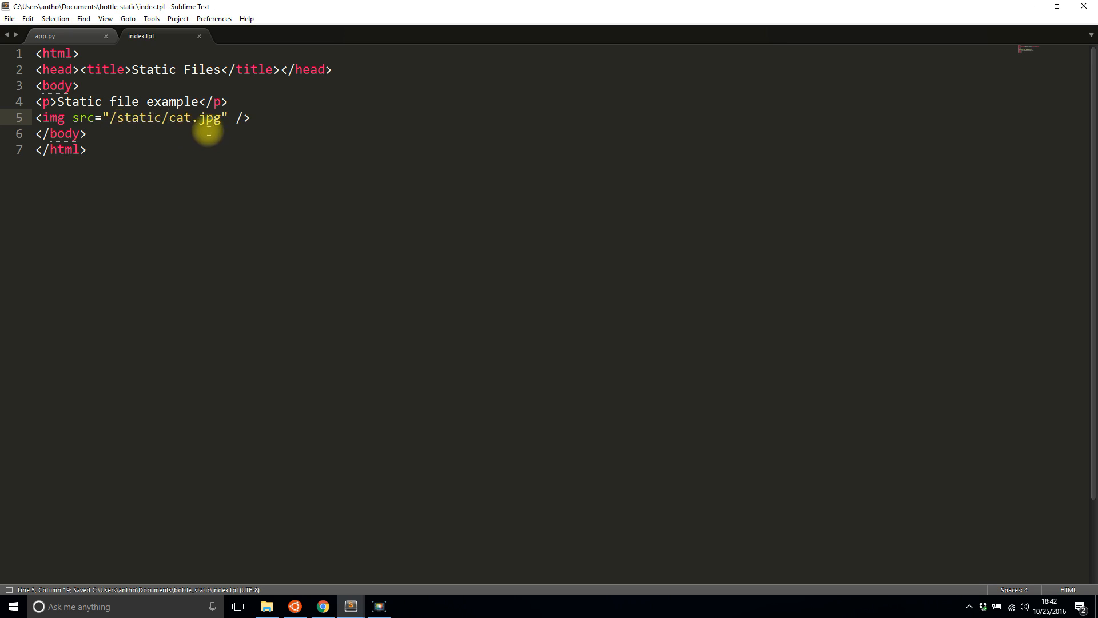
mouse_move(120, 102)
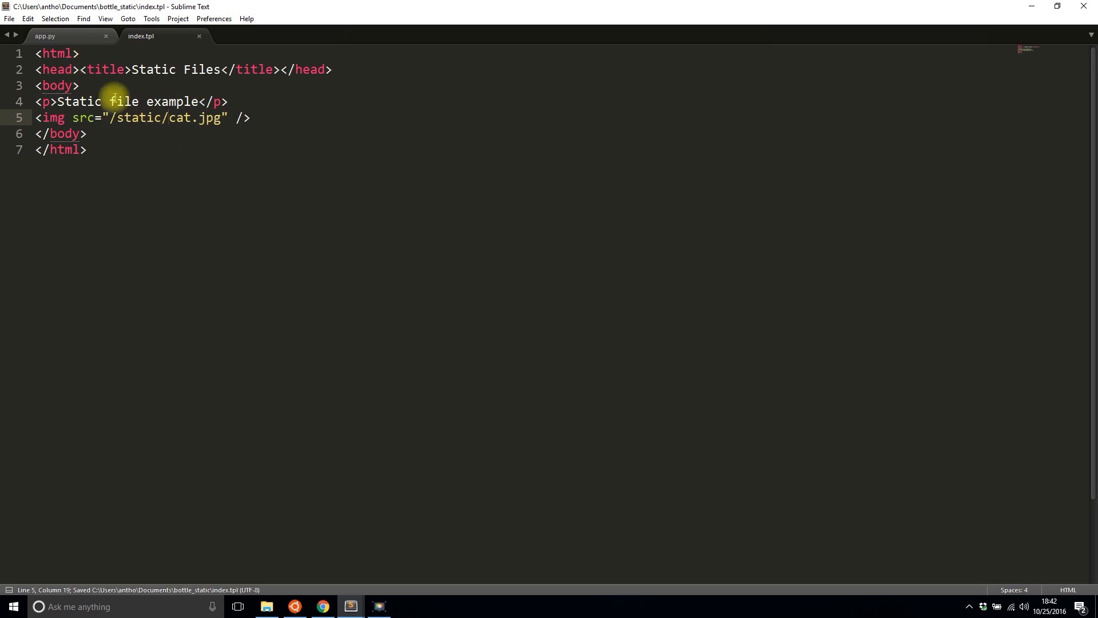
click(45, 36)
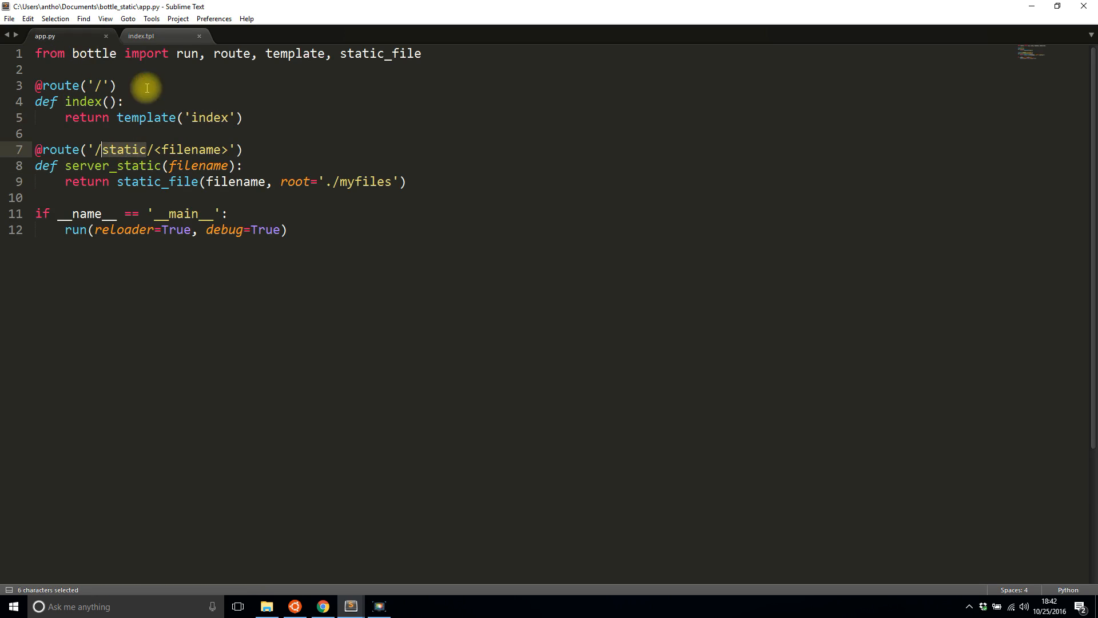
mouse_move(159, 136)
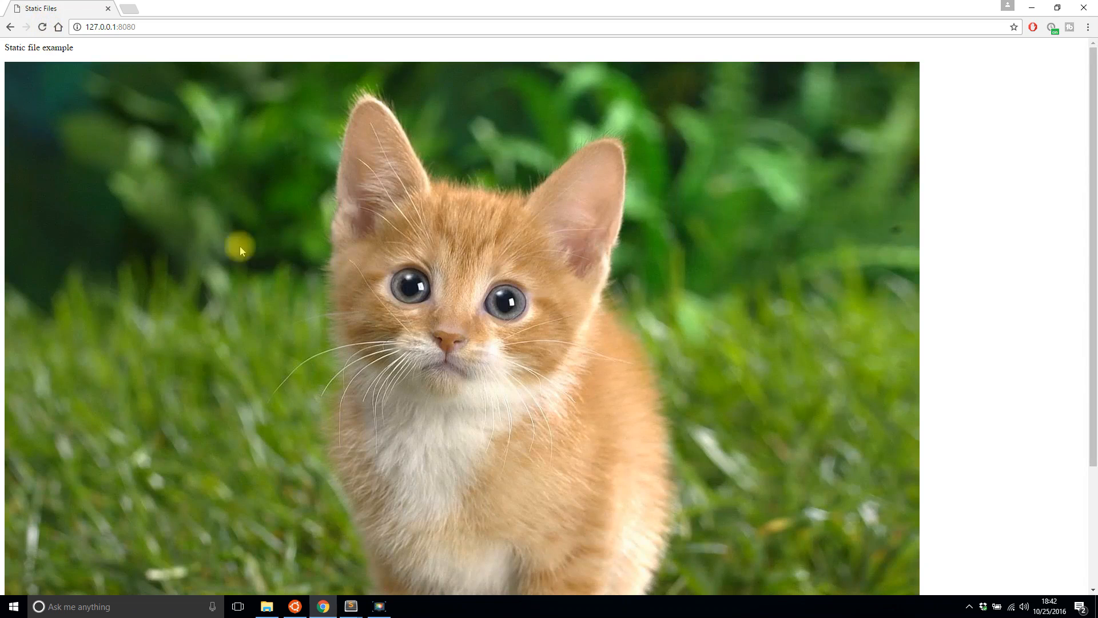
mouse_move(352, 587)
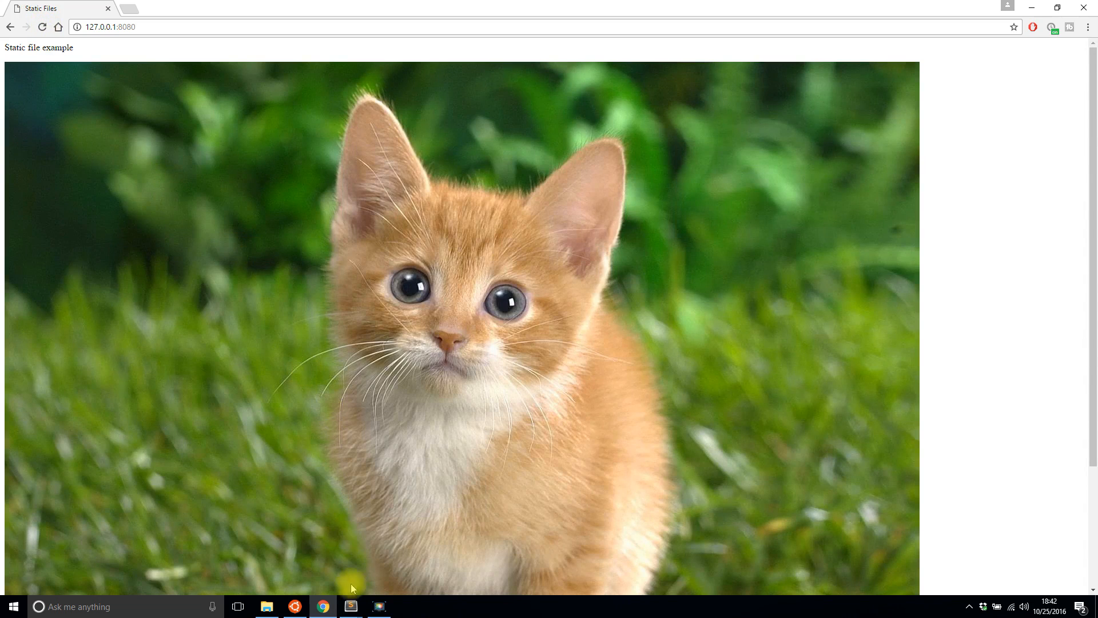
- Reload 127.0.0.1:8080 in Chrome to show the Static file example page with the kitten photo
click(350, 607)
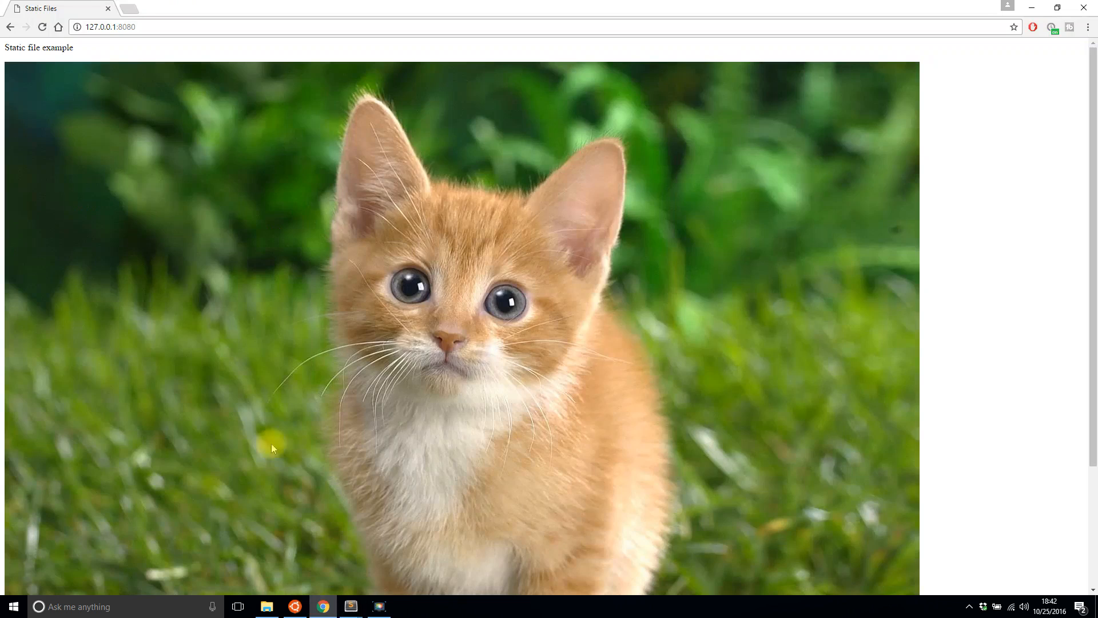
click(42, 26)
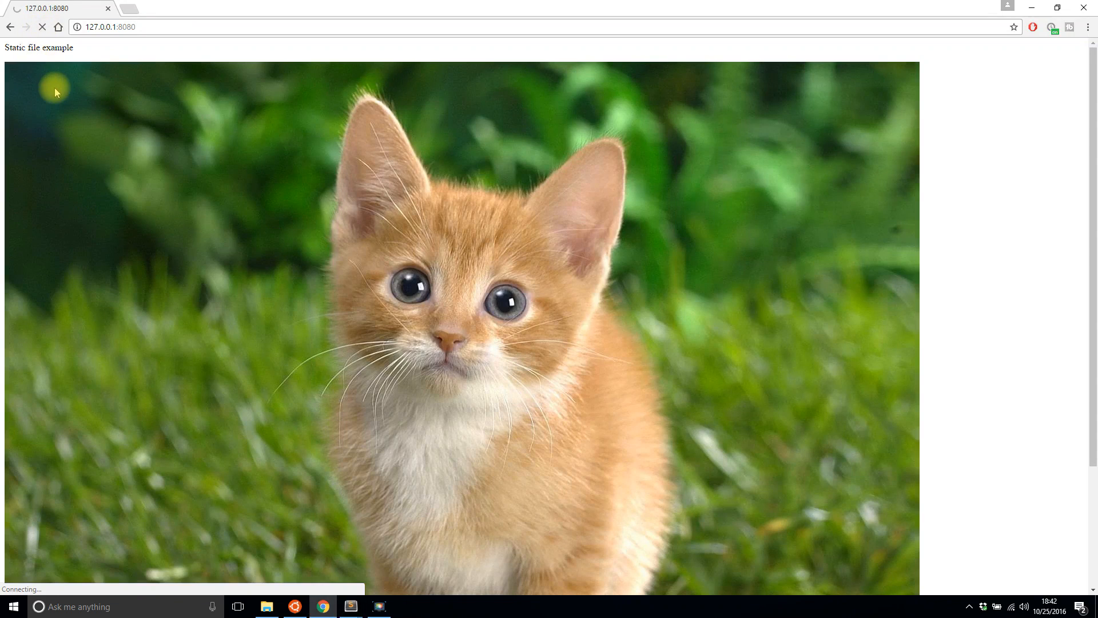
click(42, 27)
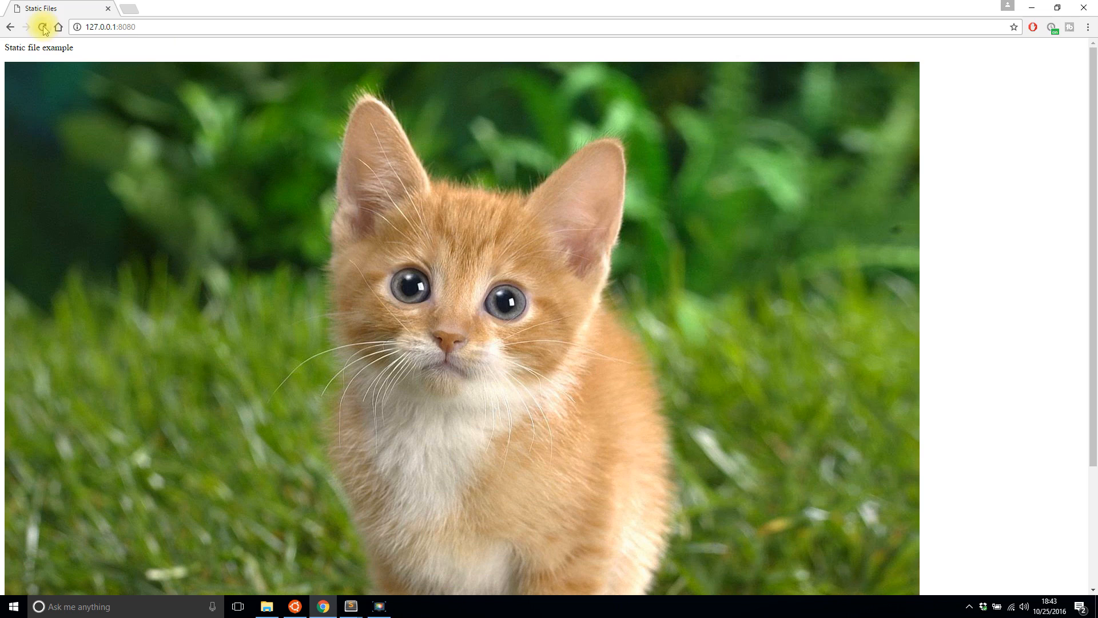
scroll(down, 3)
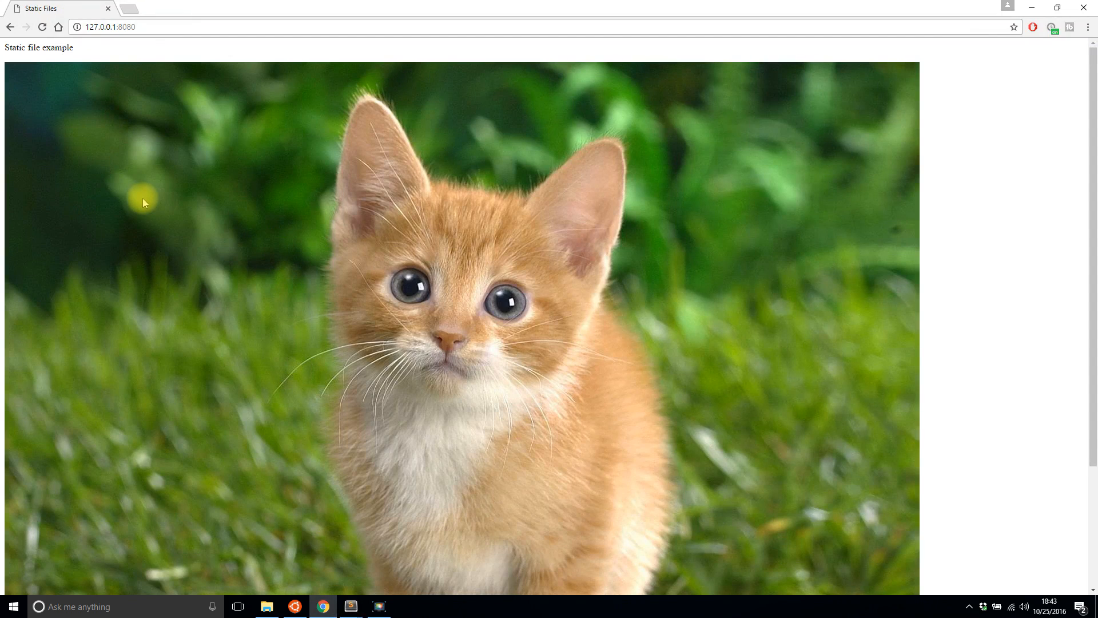
click(350, 606)
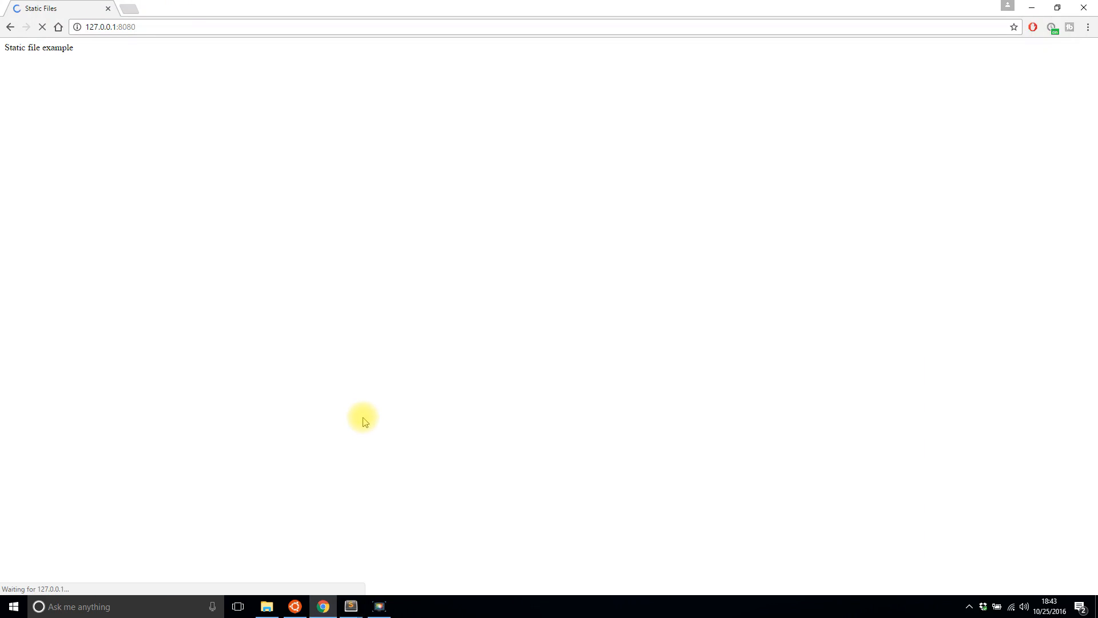
mouse_move(367, 581)
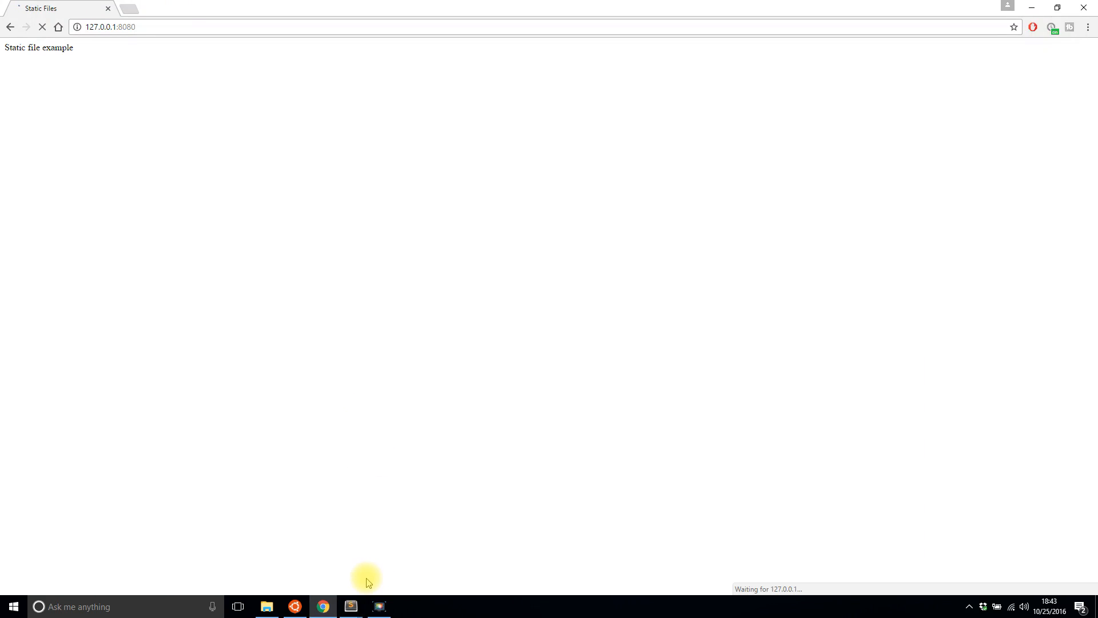
- Bring up the Bottle server terminal showing GET requests for the page and /static/cat.jpg
click(350, 607)
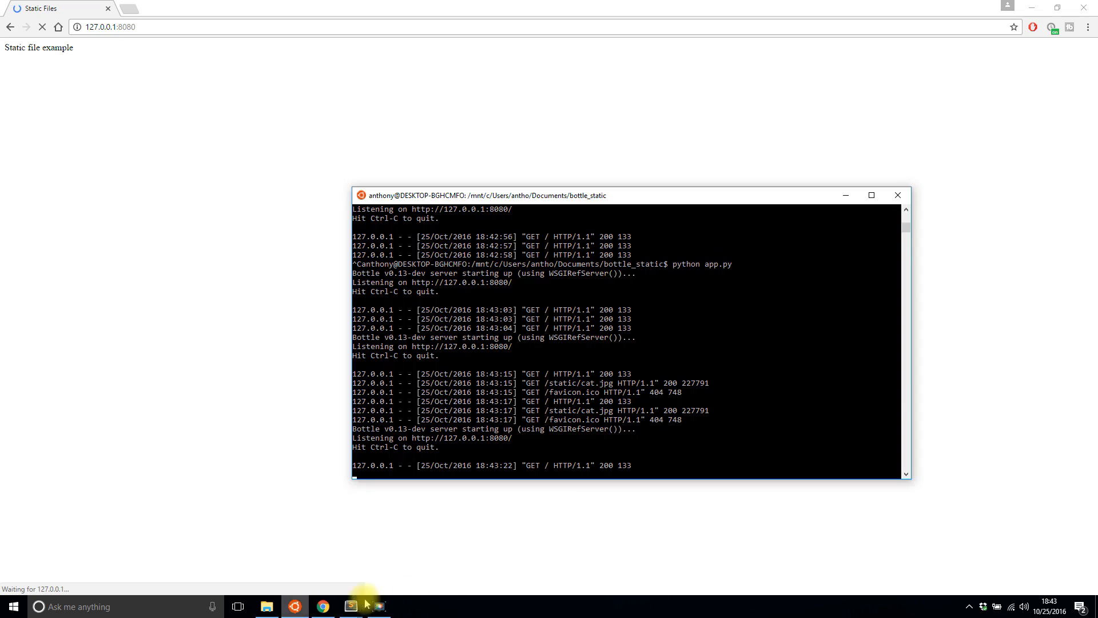
mouse_move(556, 481)
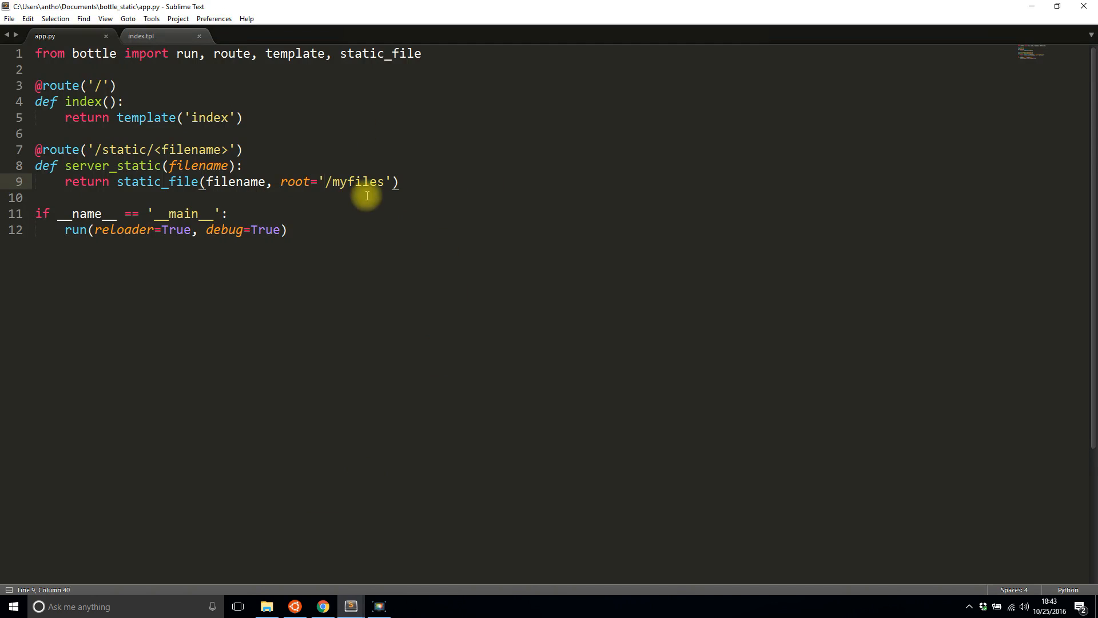
click(294, 607)
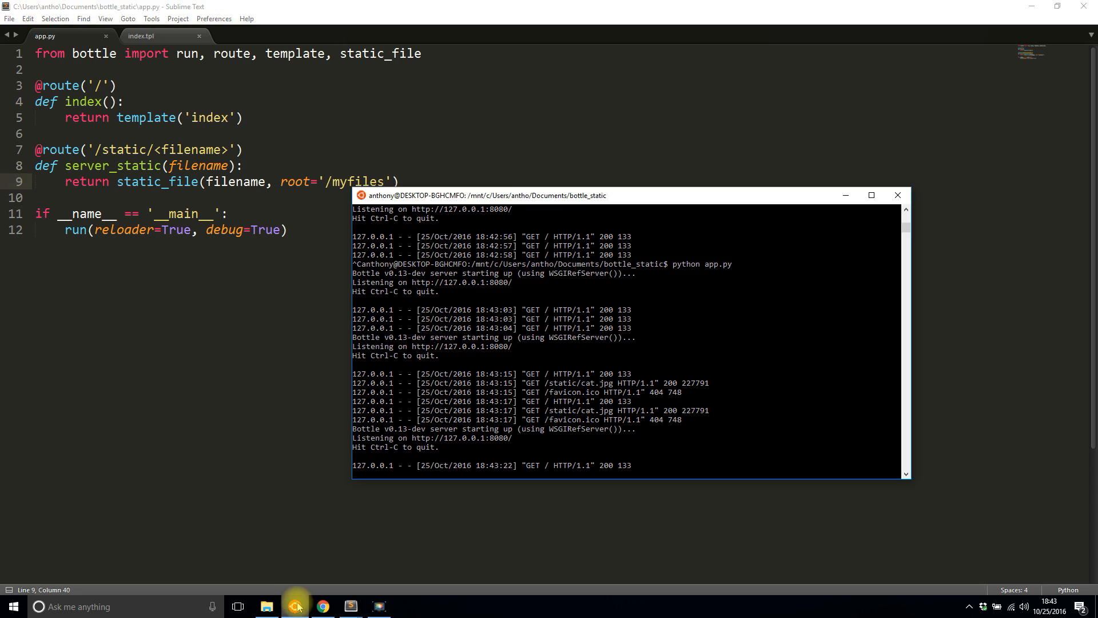
click(141, 36)
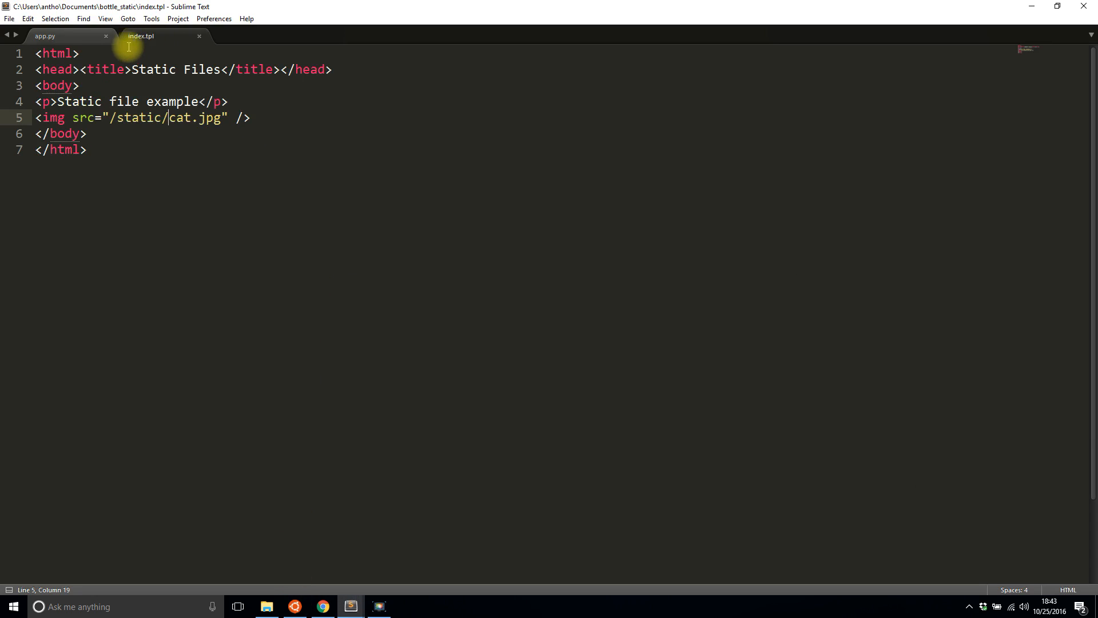
click(44, 36)
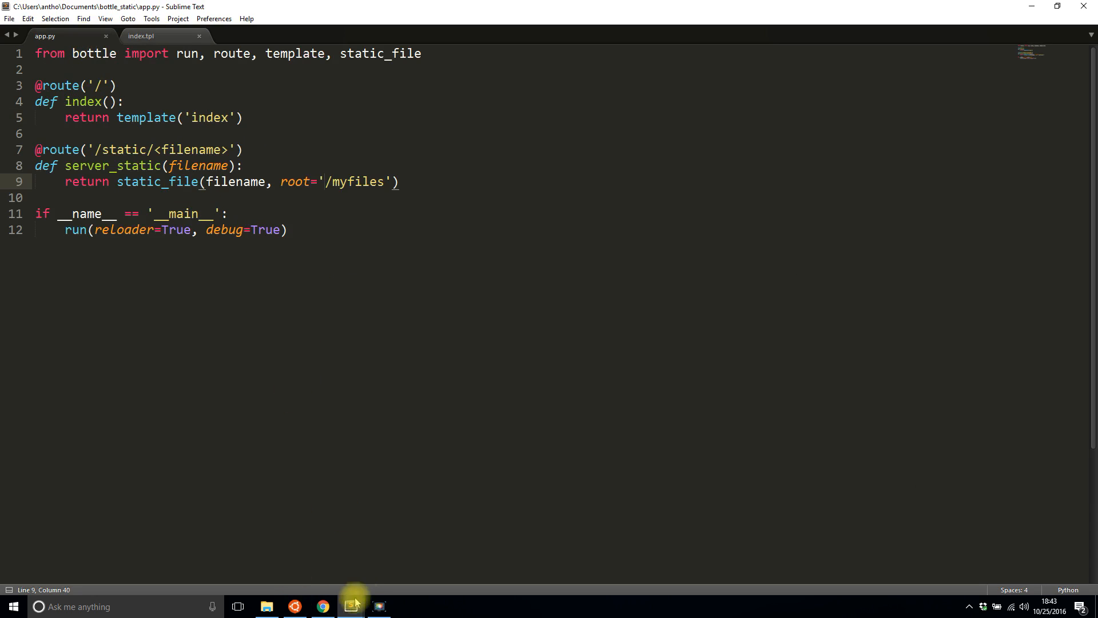
click(322, 607)
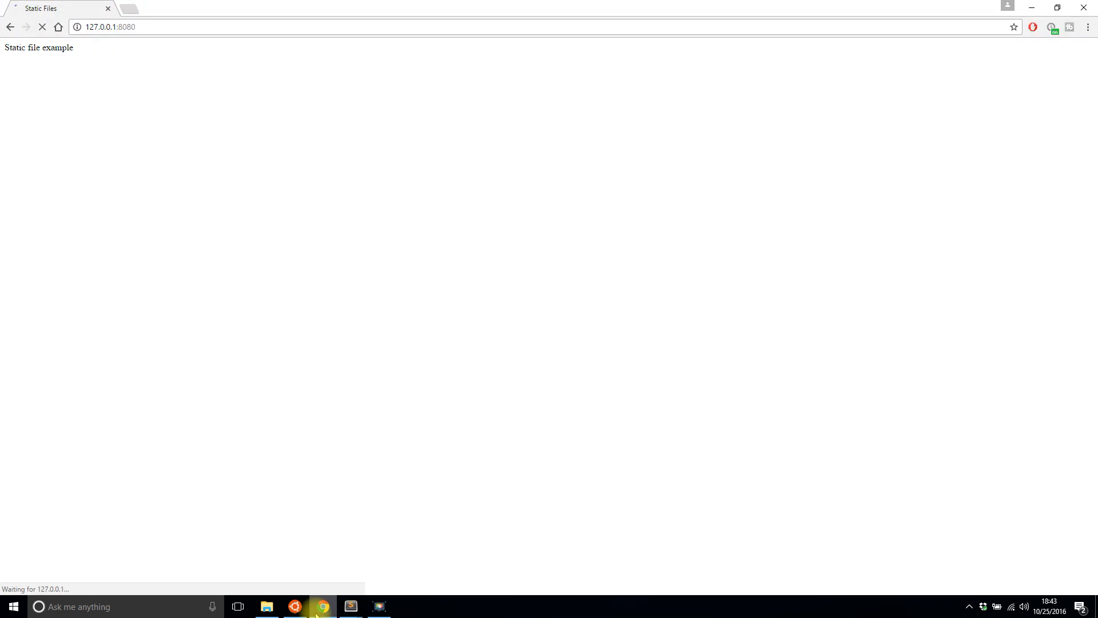
click(350, 606)
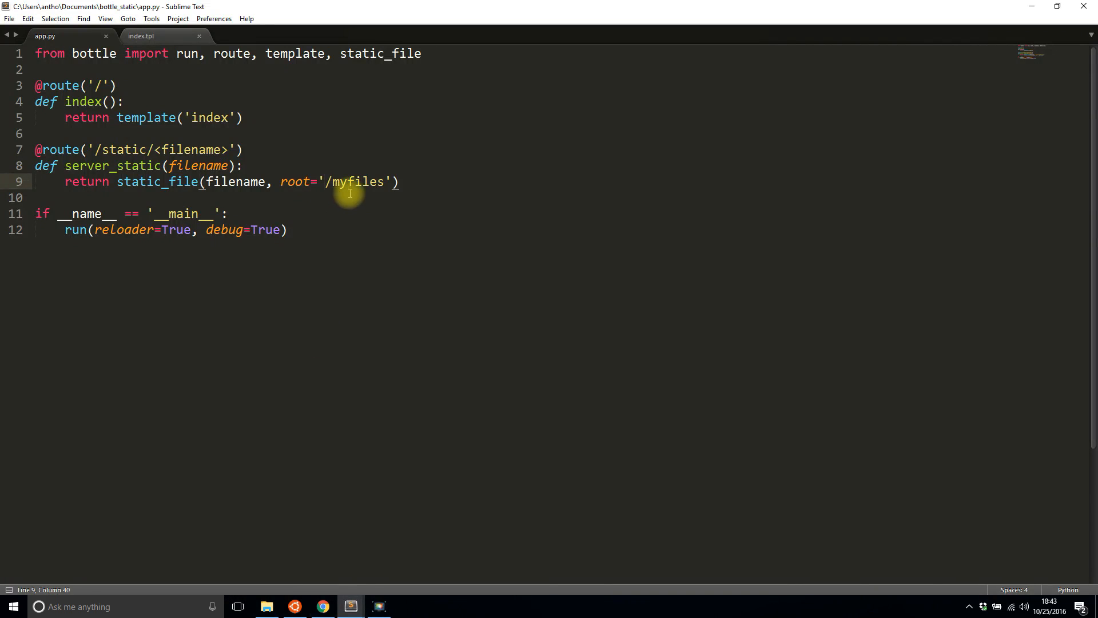
mouse_move(370, 203)
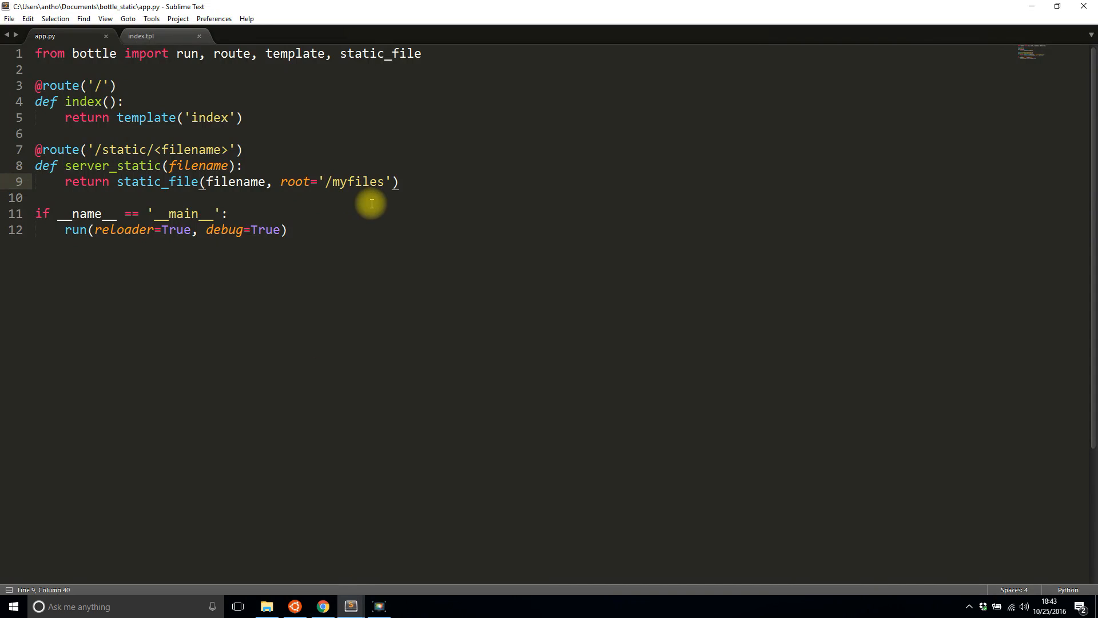
click(429, 190)
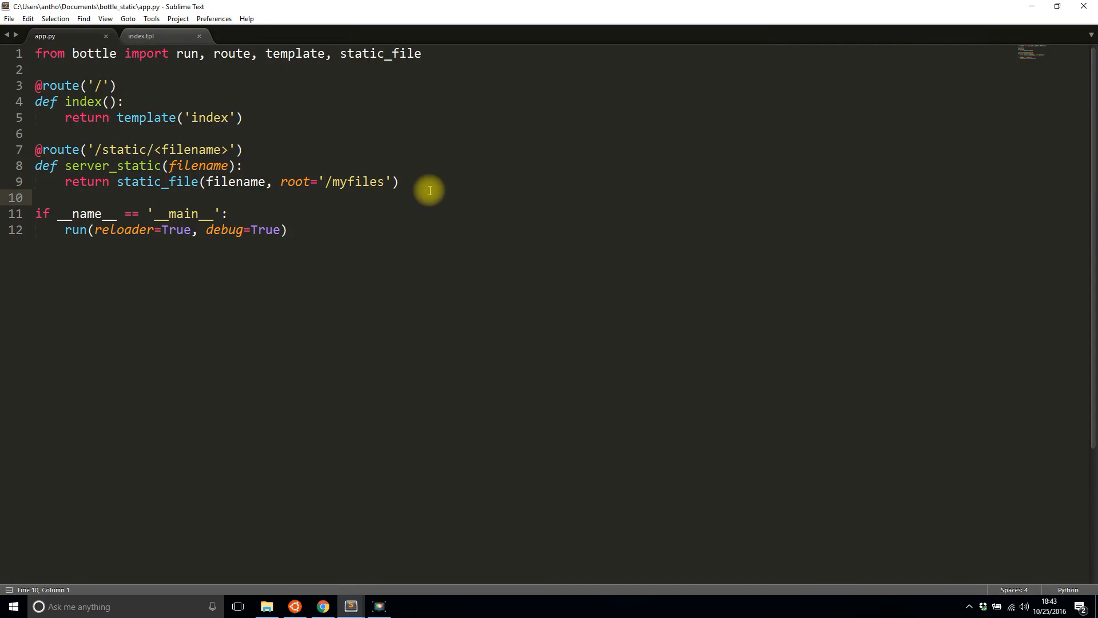